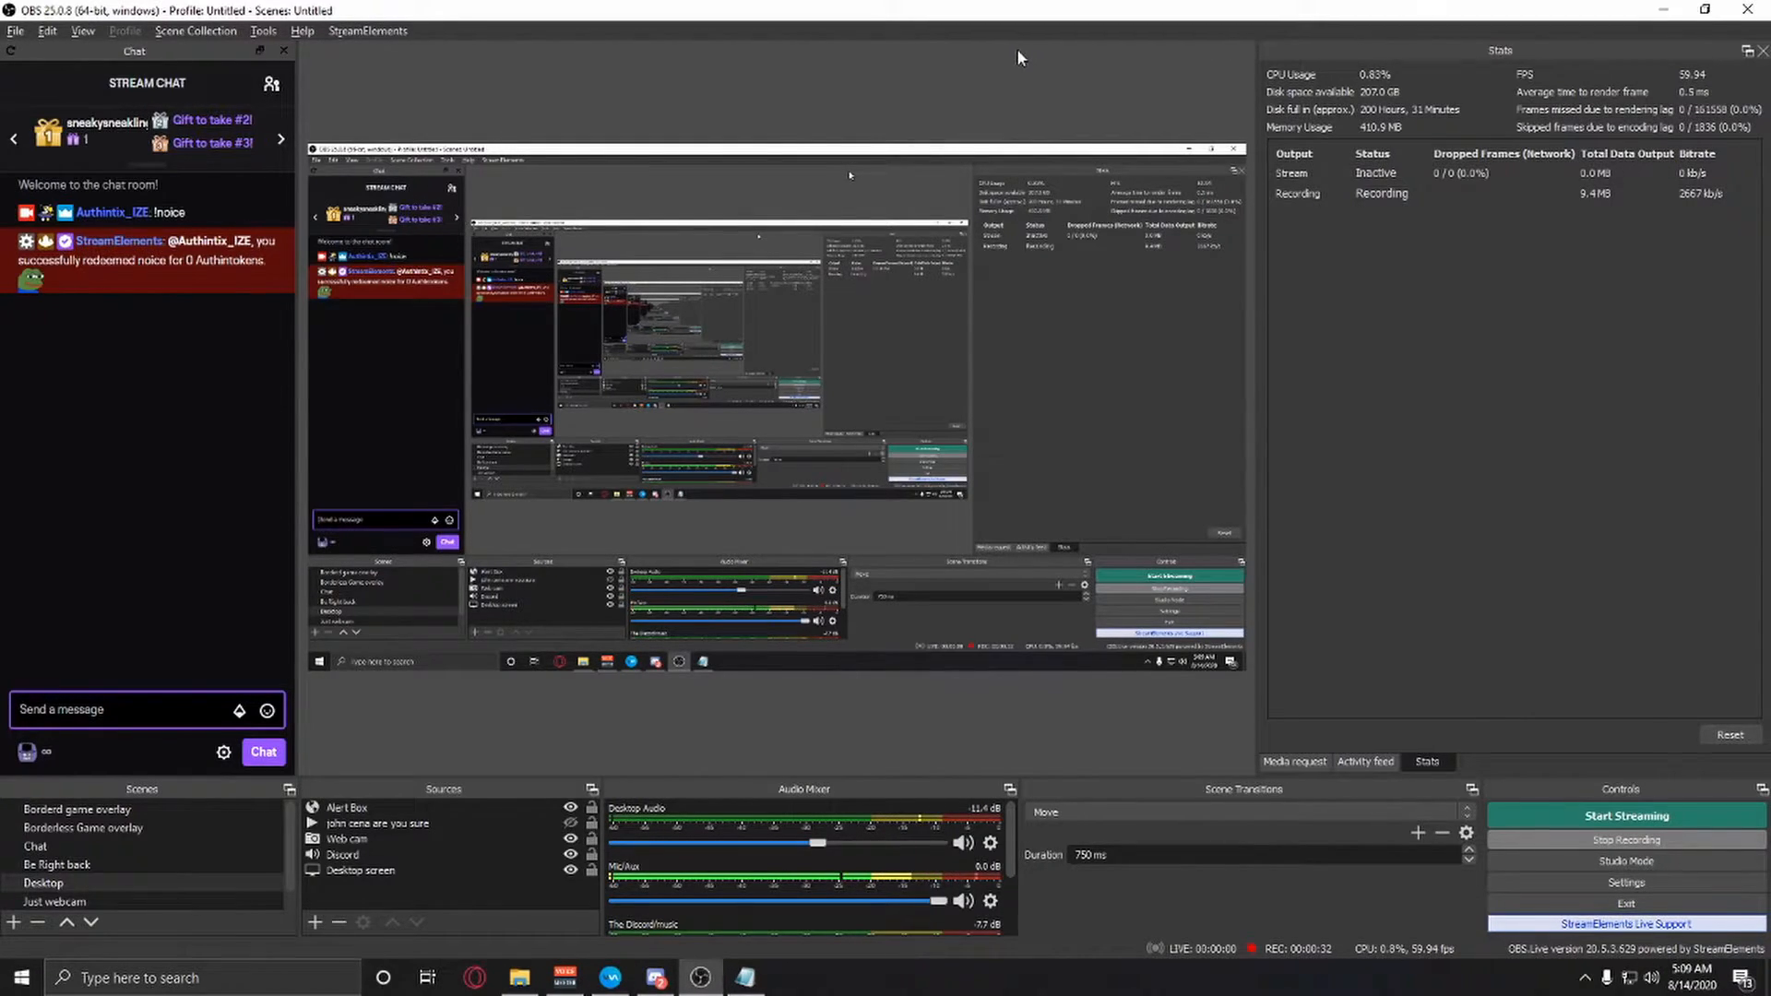
mouse_move(965, 25)
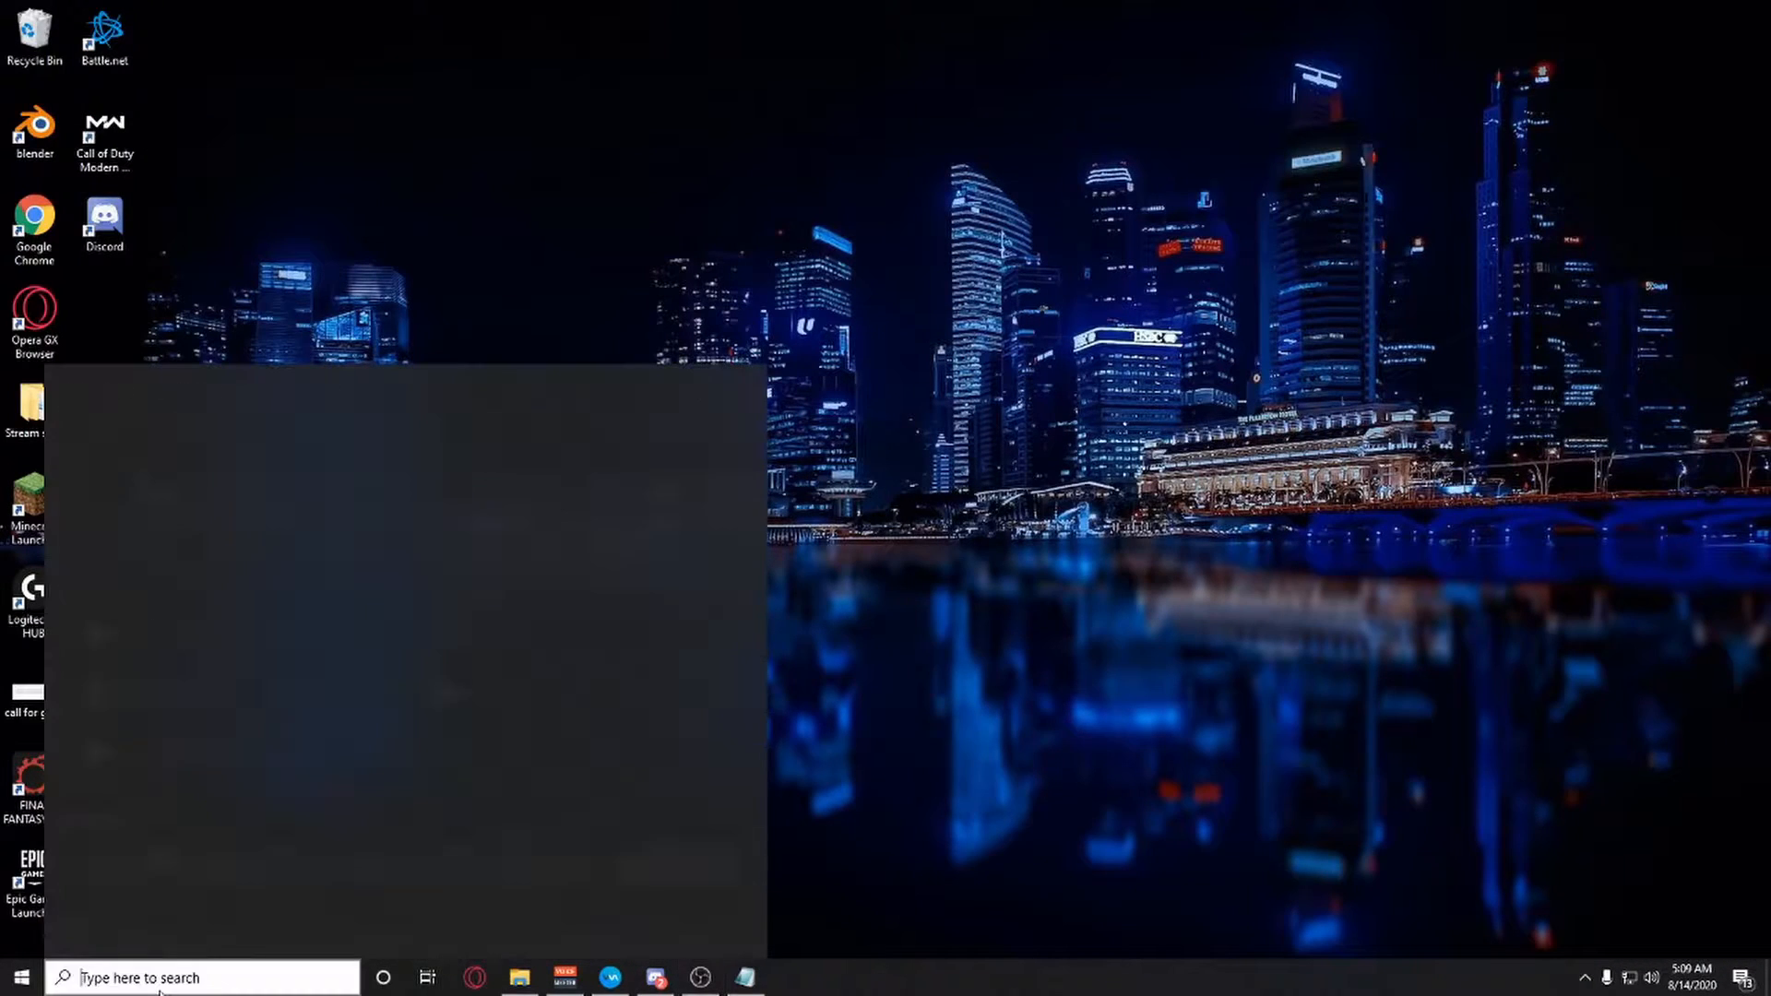
Find and play the 'stink' sound clip, then close Groove Music.
type("stink")
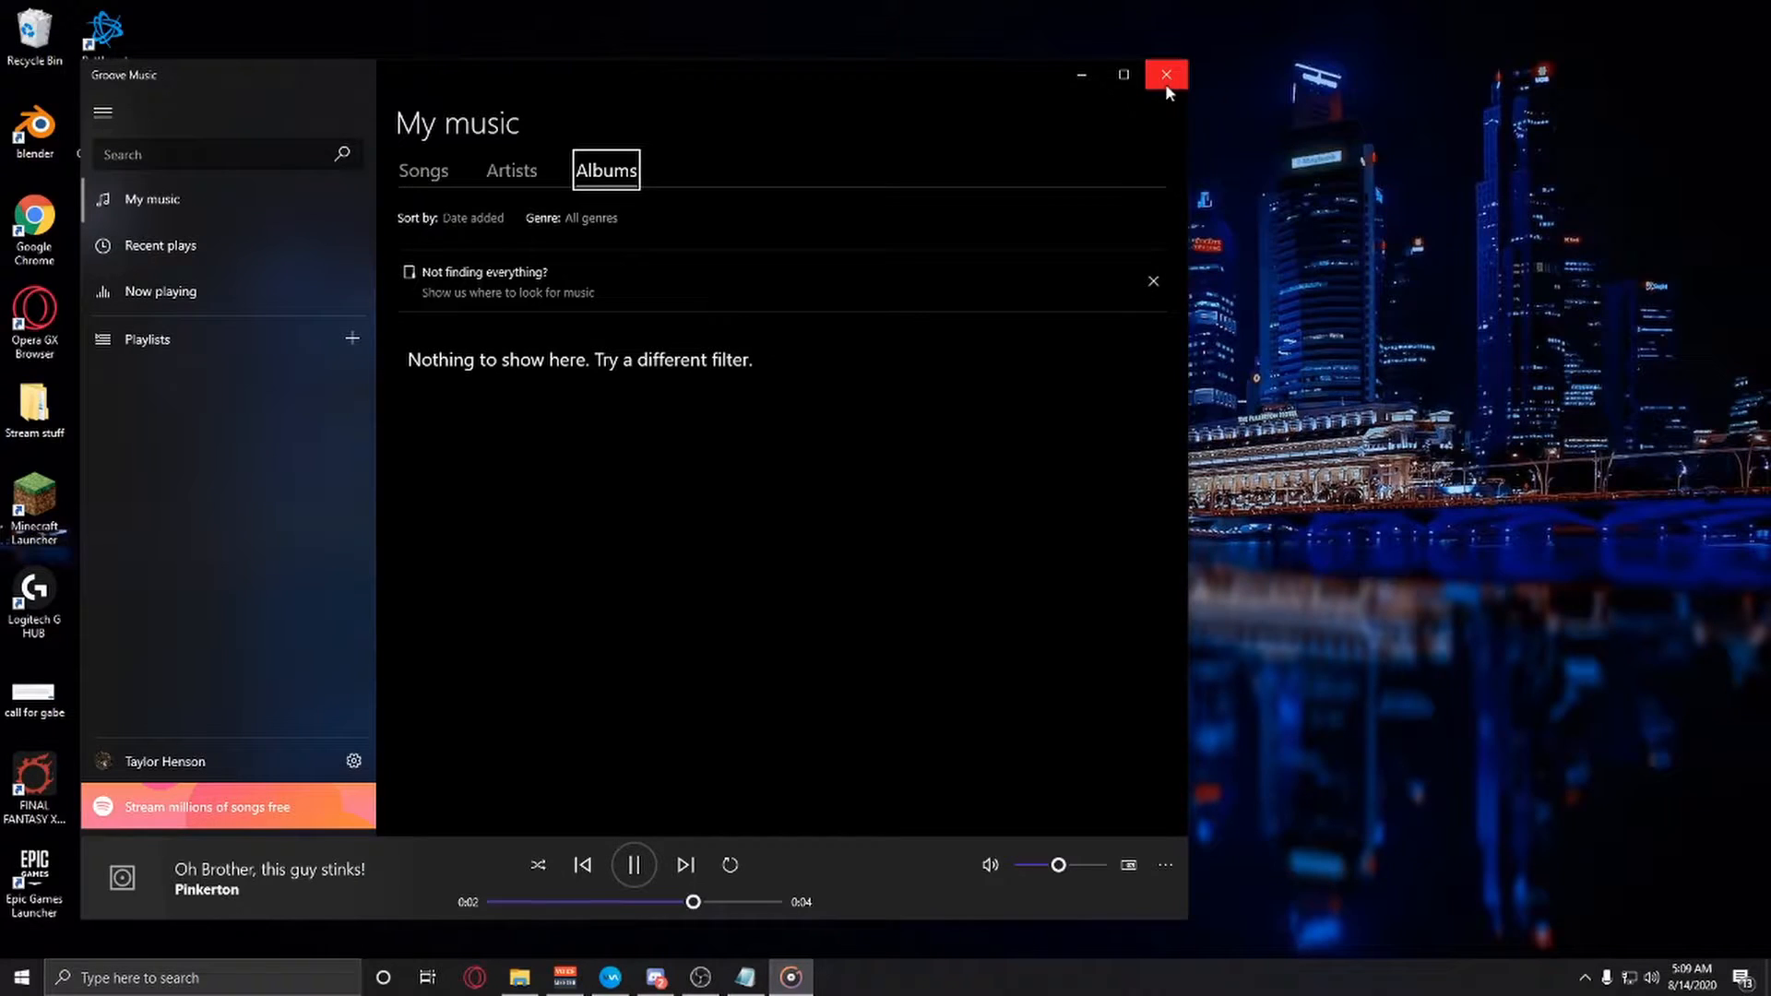
left_click(1166, 74)
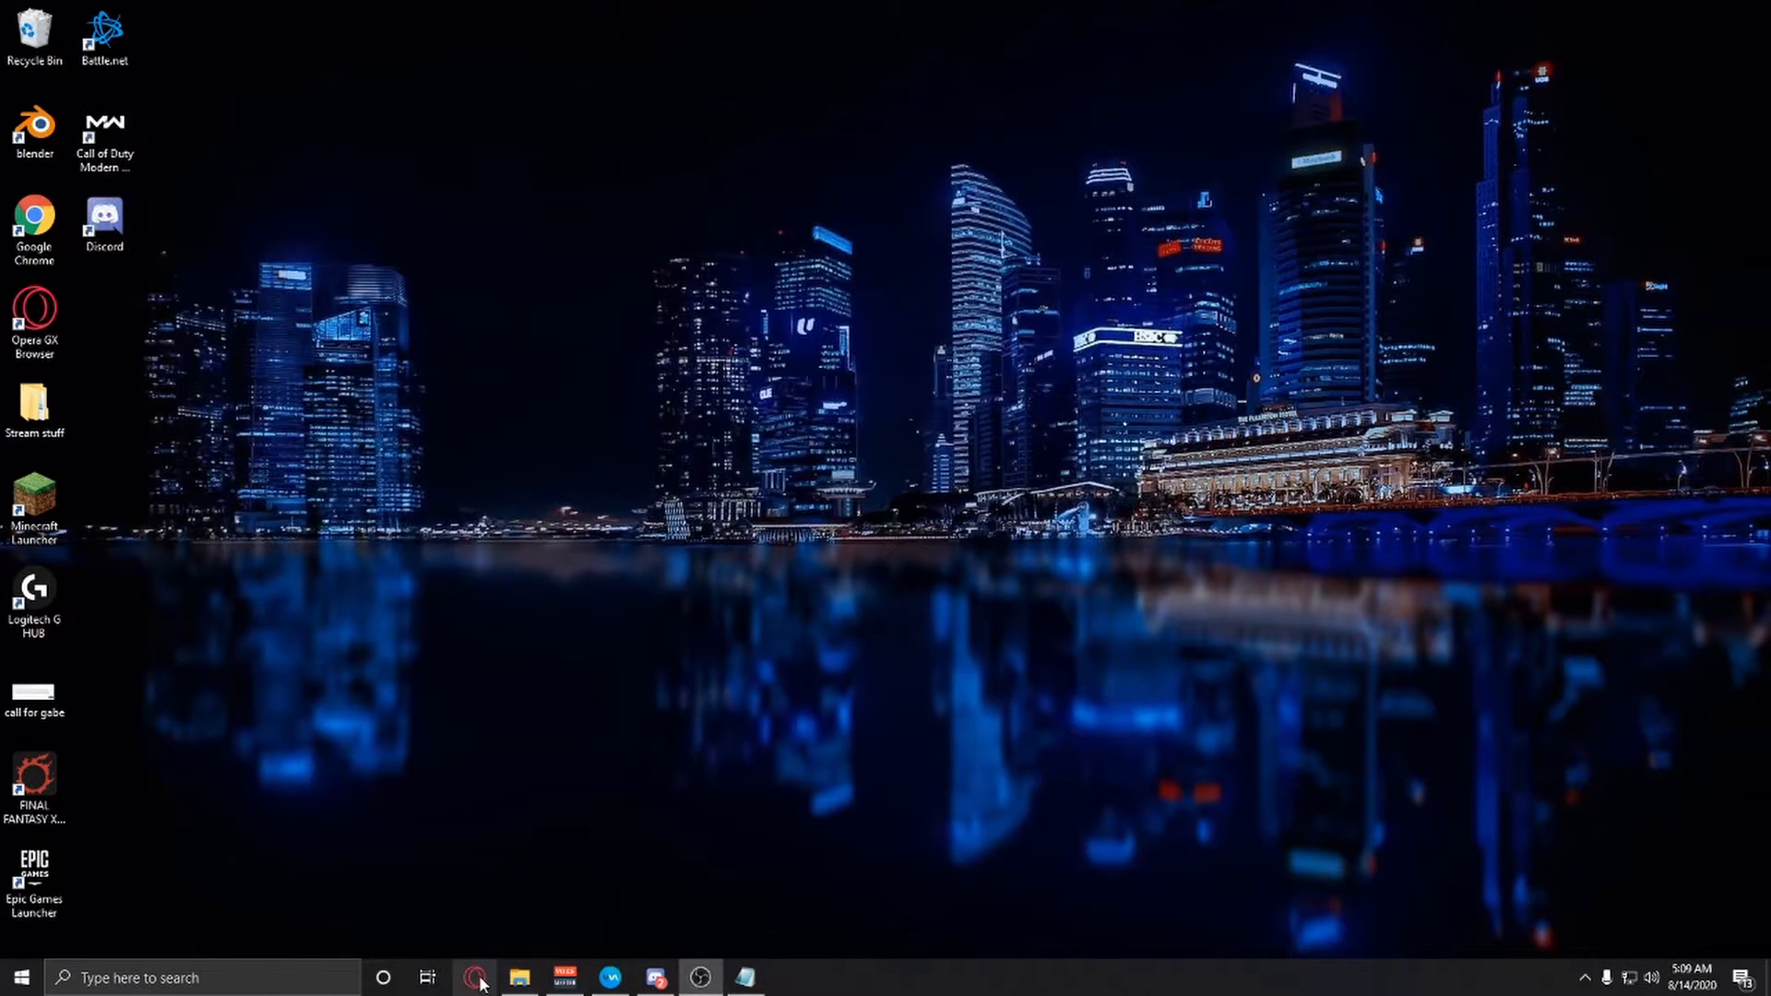
Create a new sound-effect store item named 'stinks'.
left_click(474, 977)
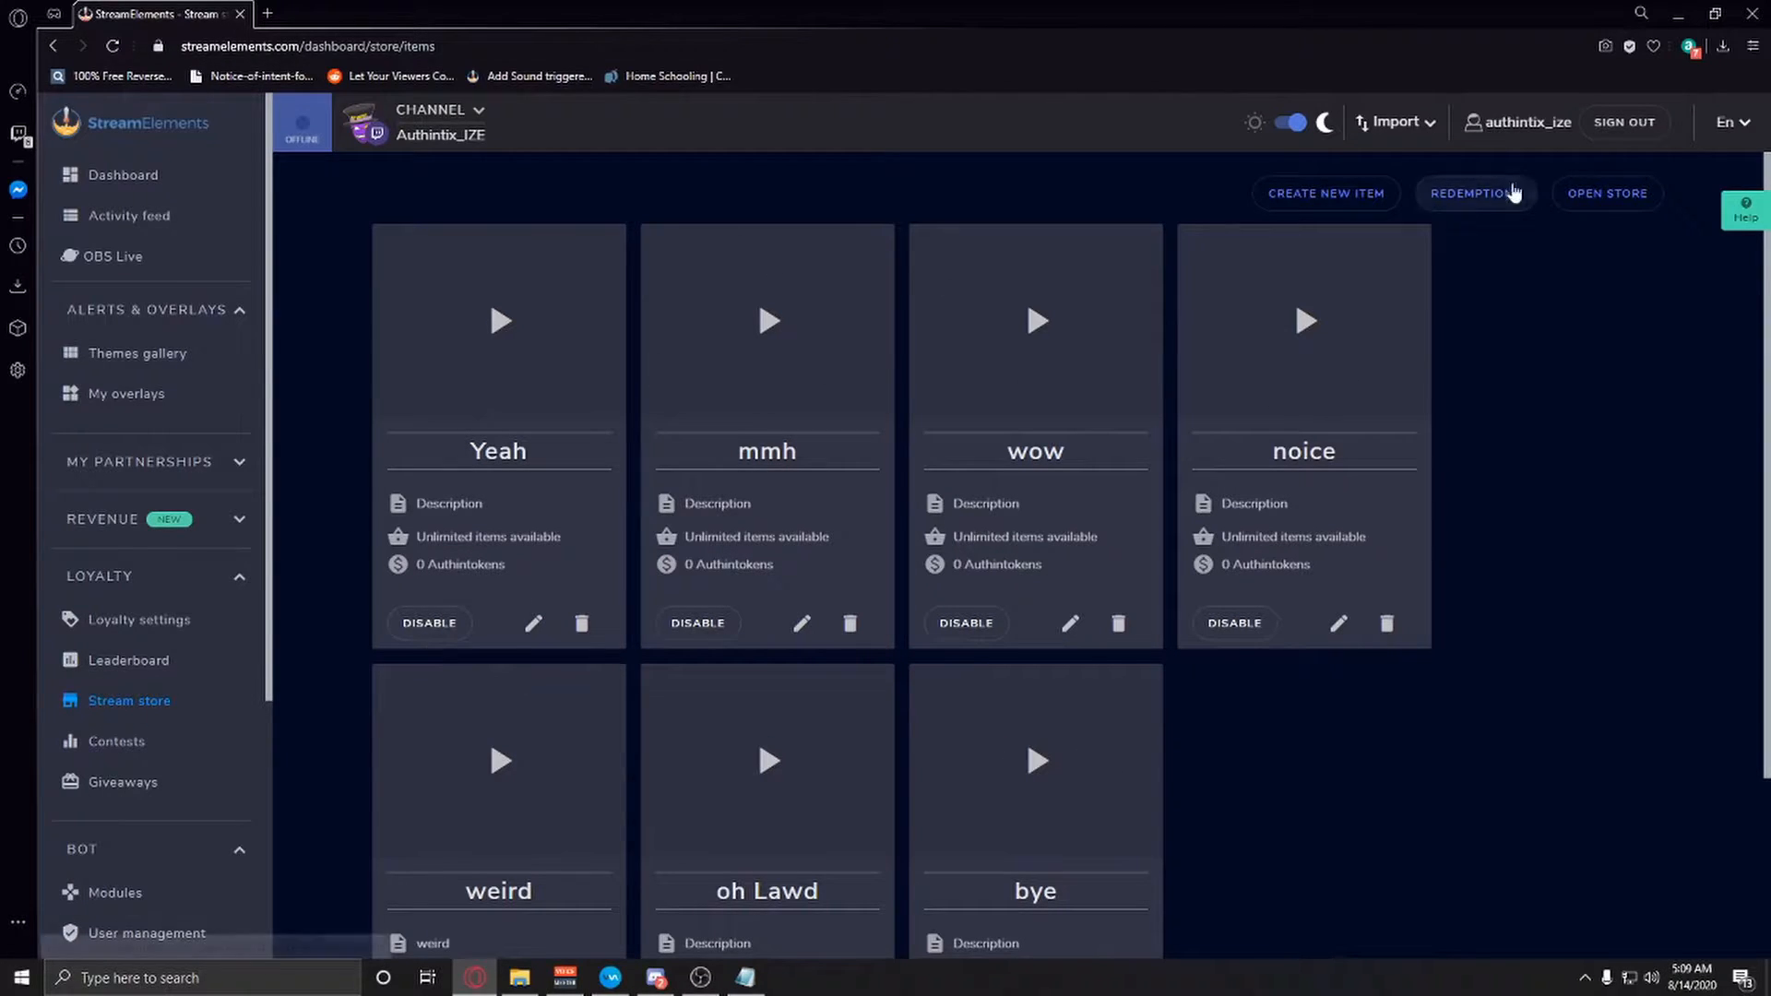
left_click(1325, 192)
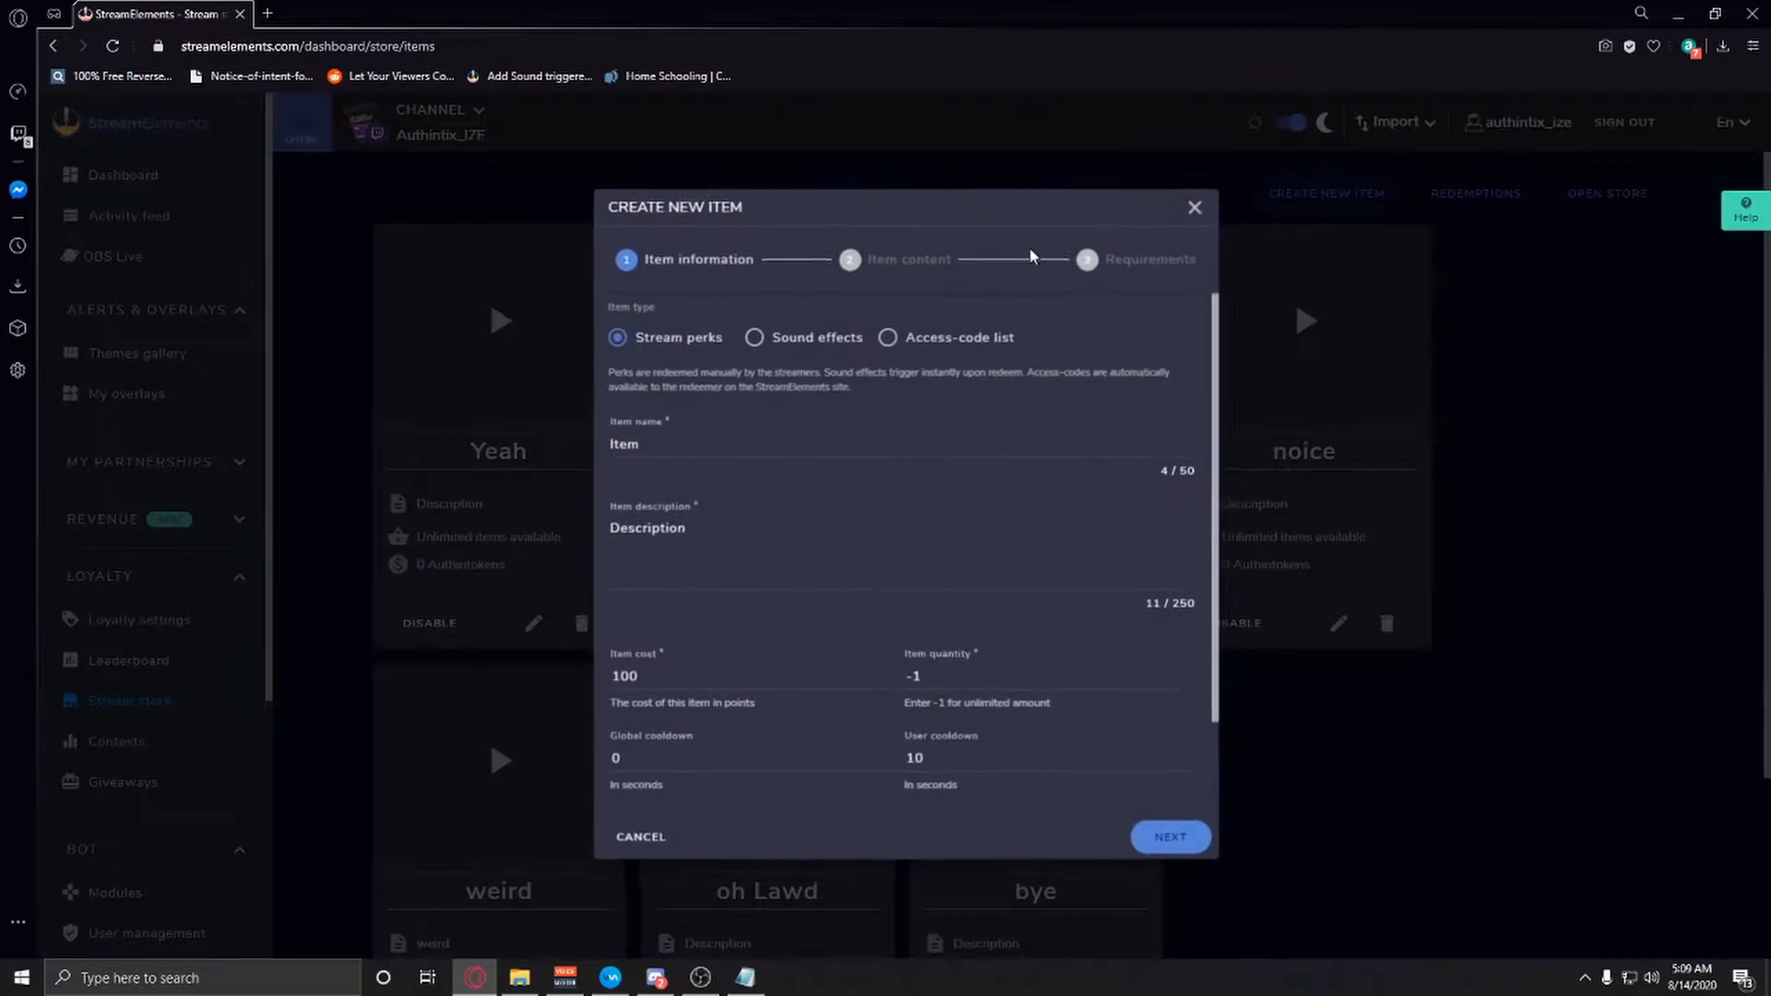
left_click(753, 339)
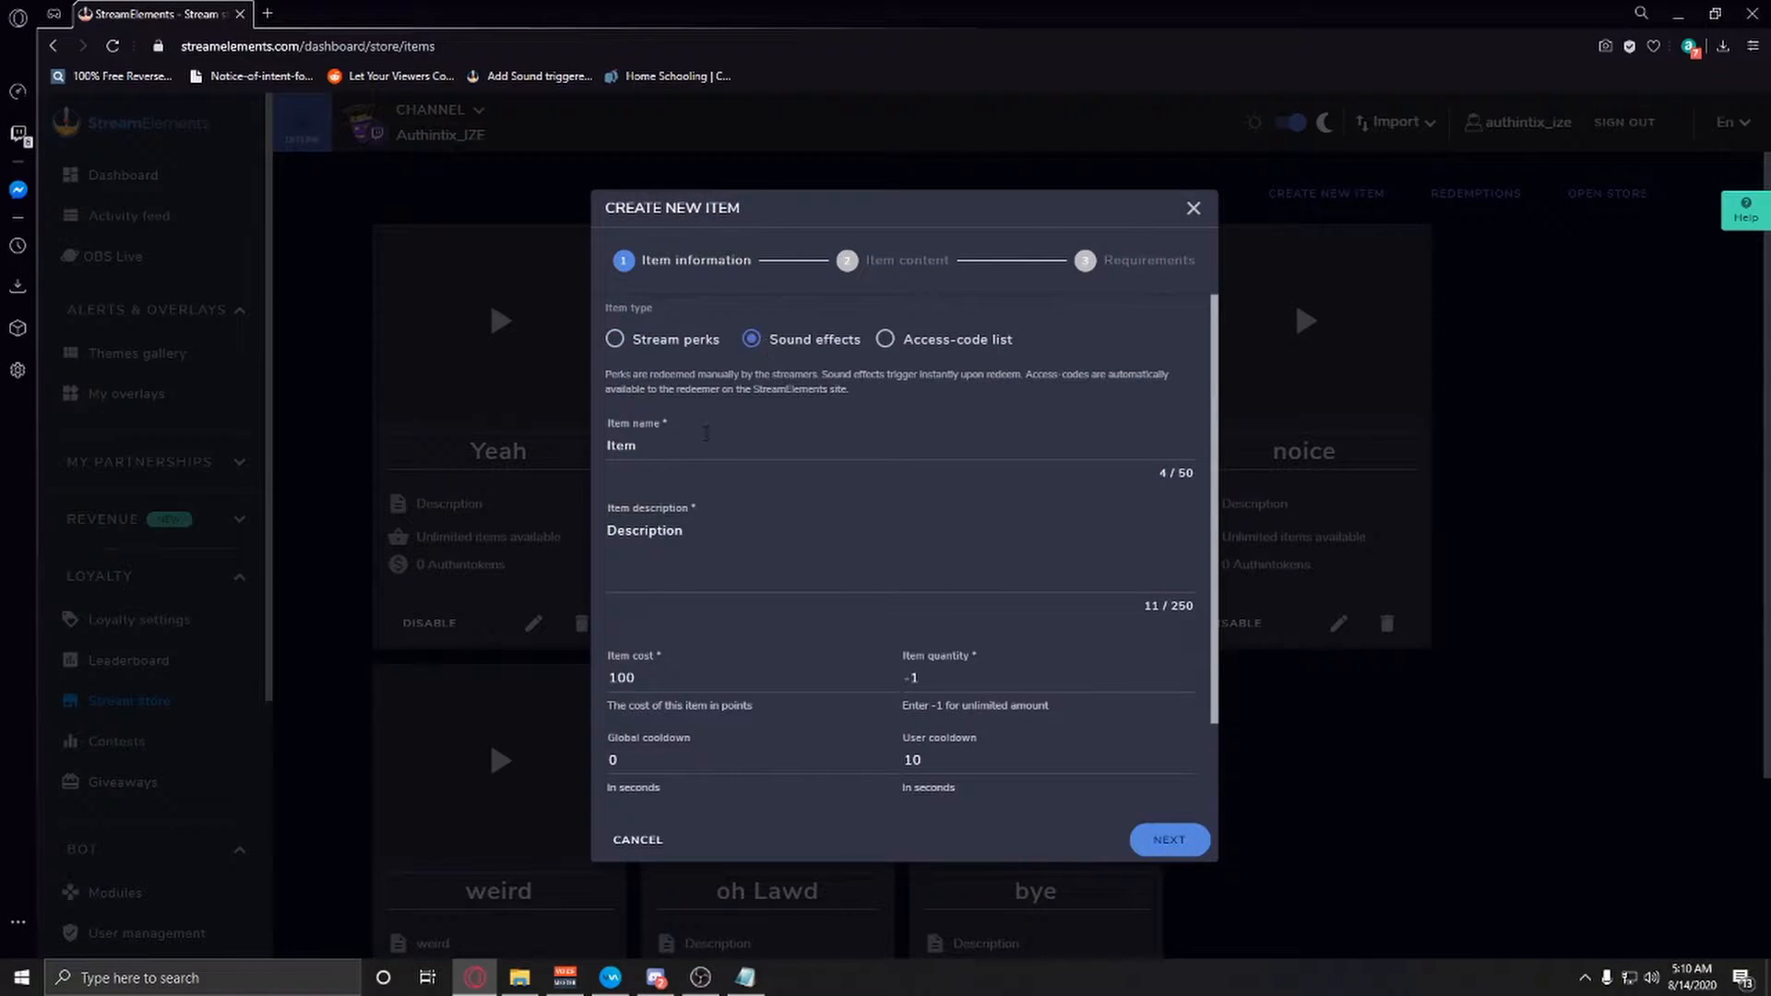
type("sti")
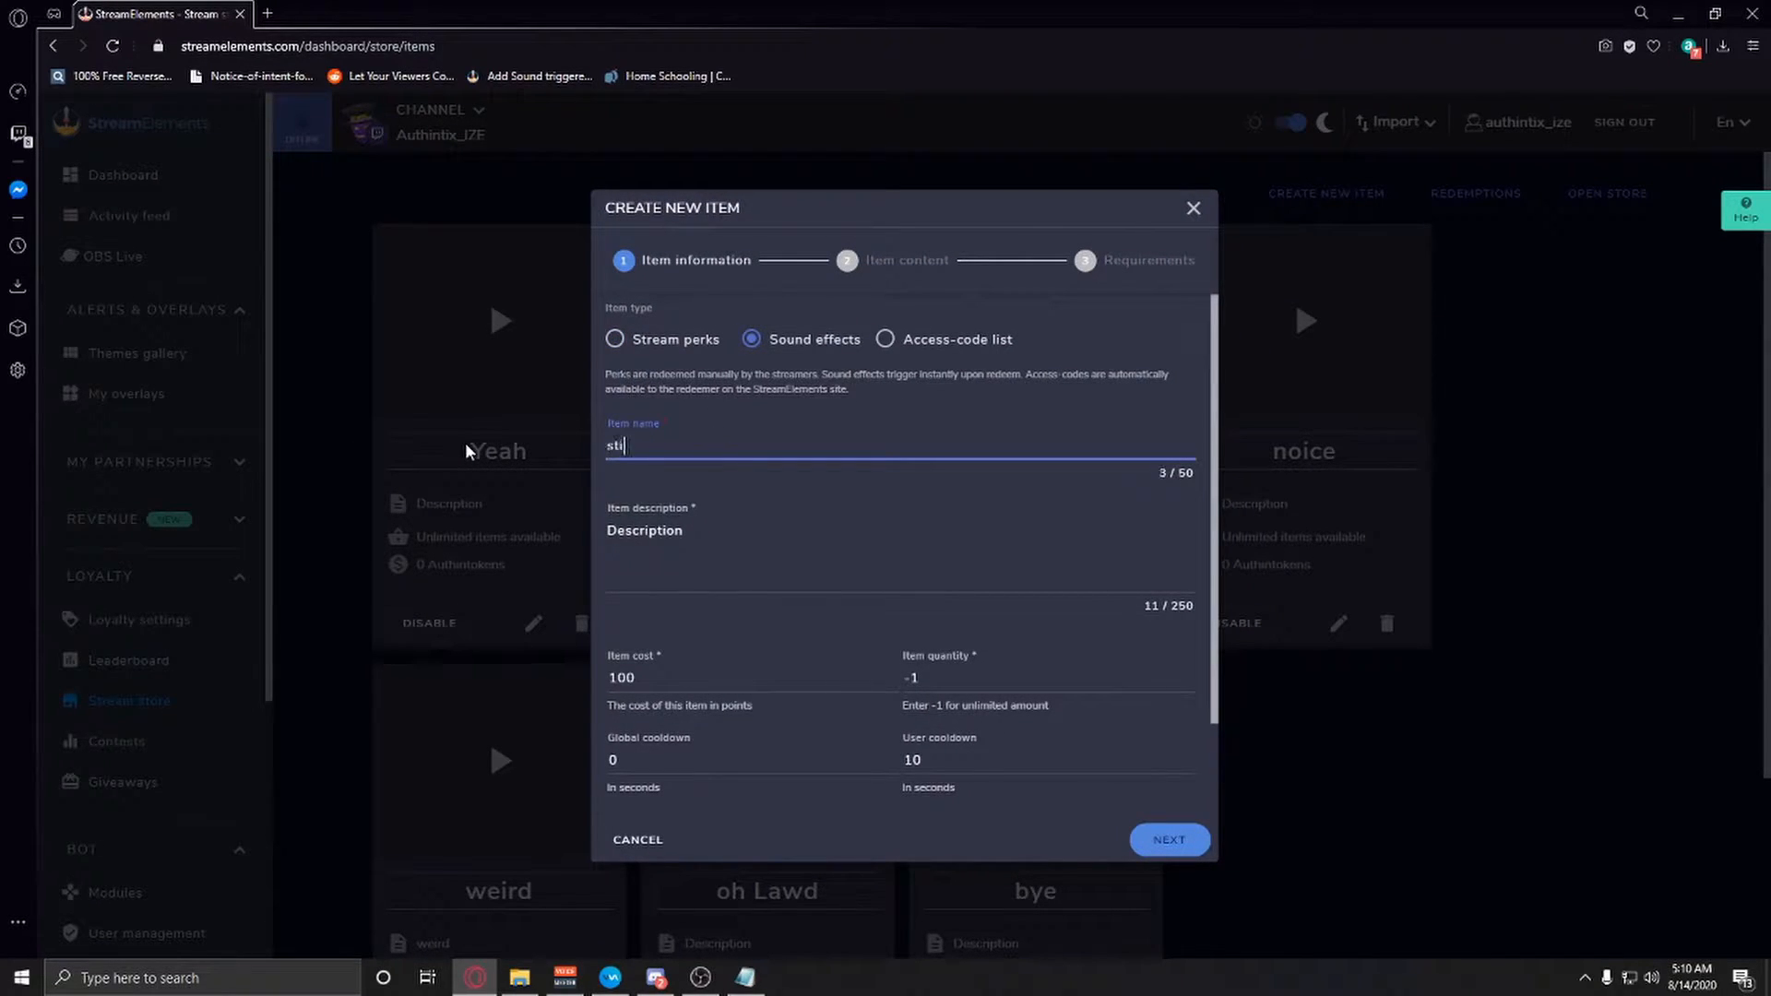
type("nks")
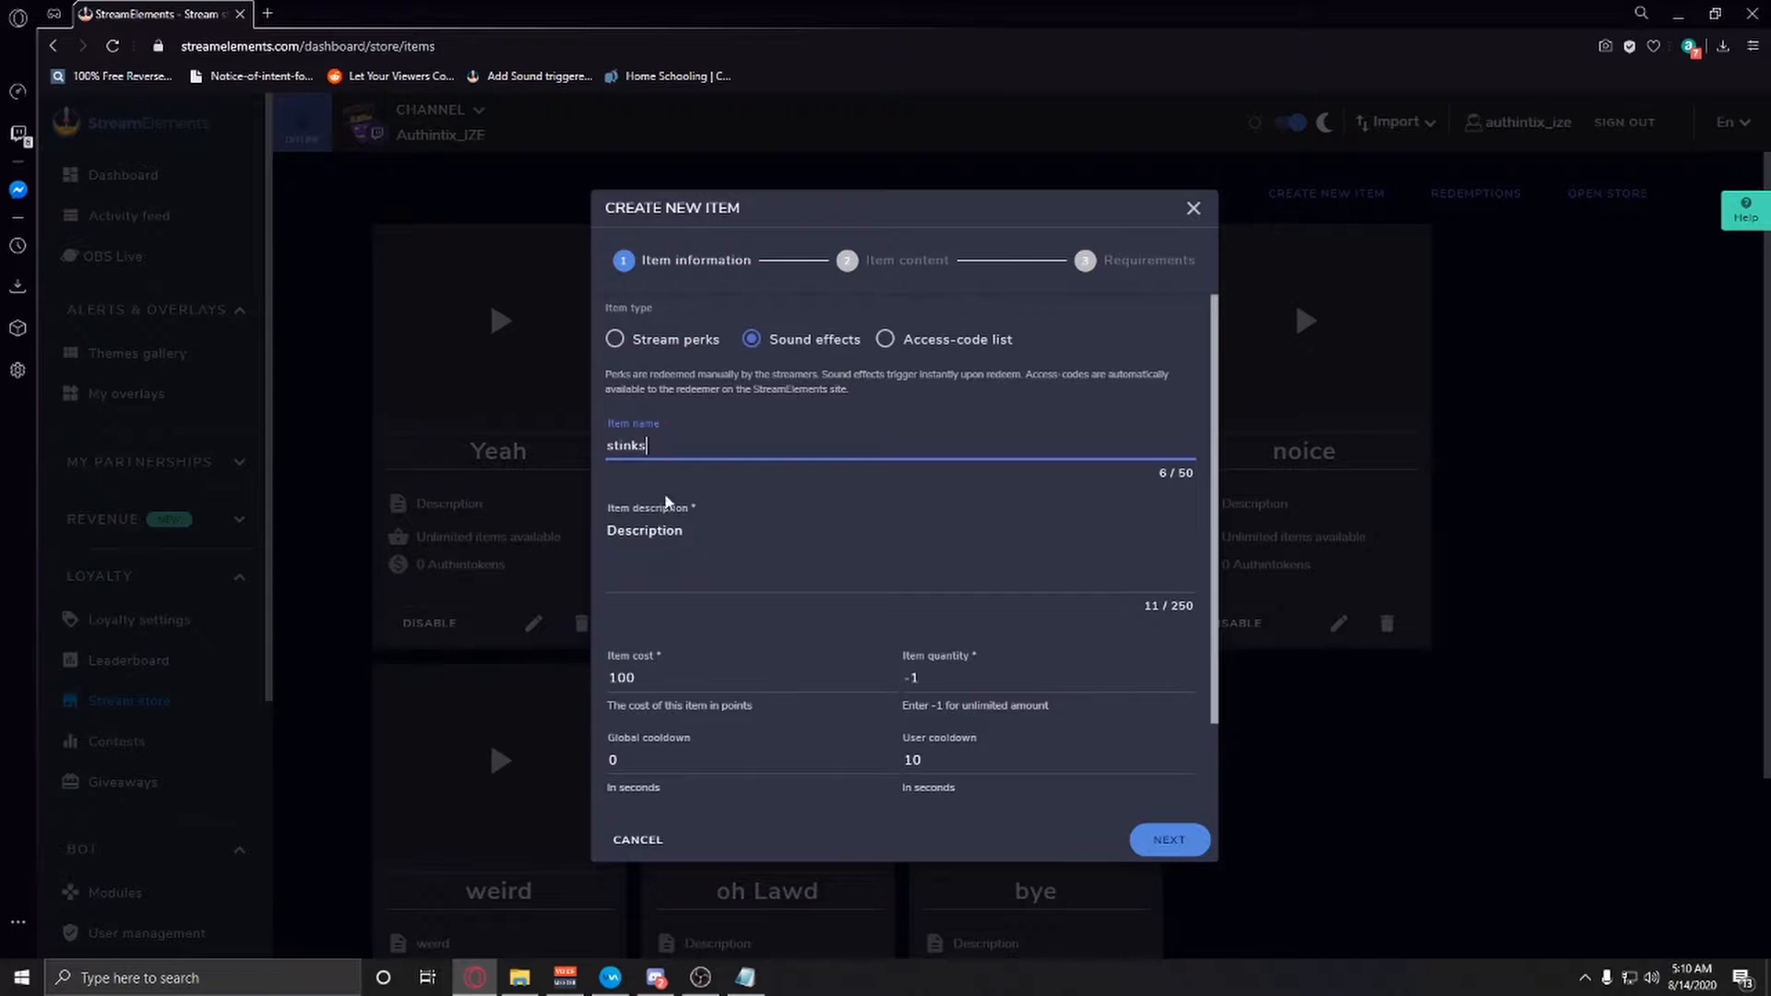
Set the item cost to 0, keep the user cooldown, and continue to content.
left_click(752, 676)
type("0")
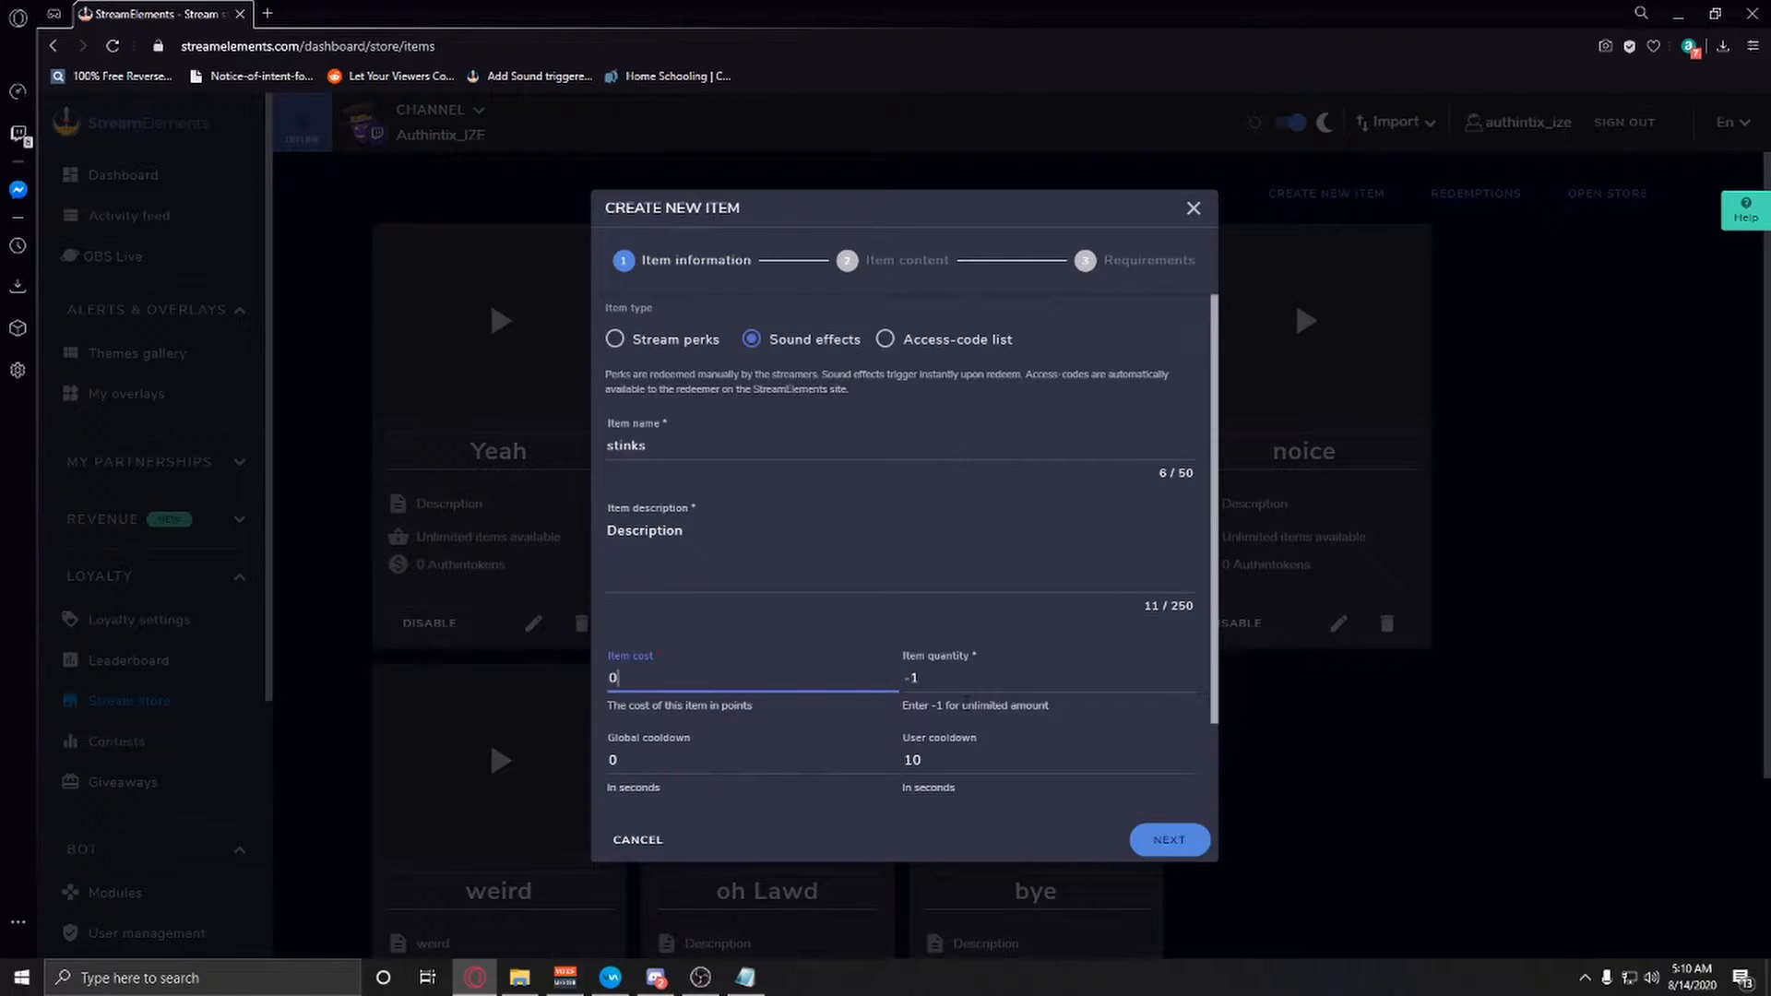
double_click(994, 704)
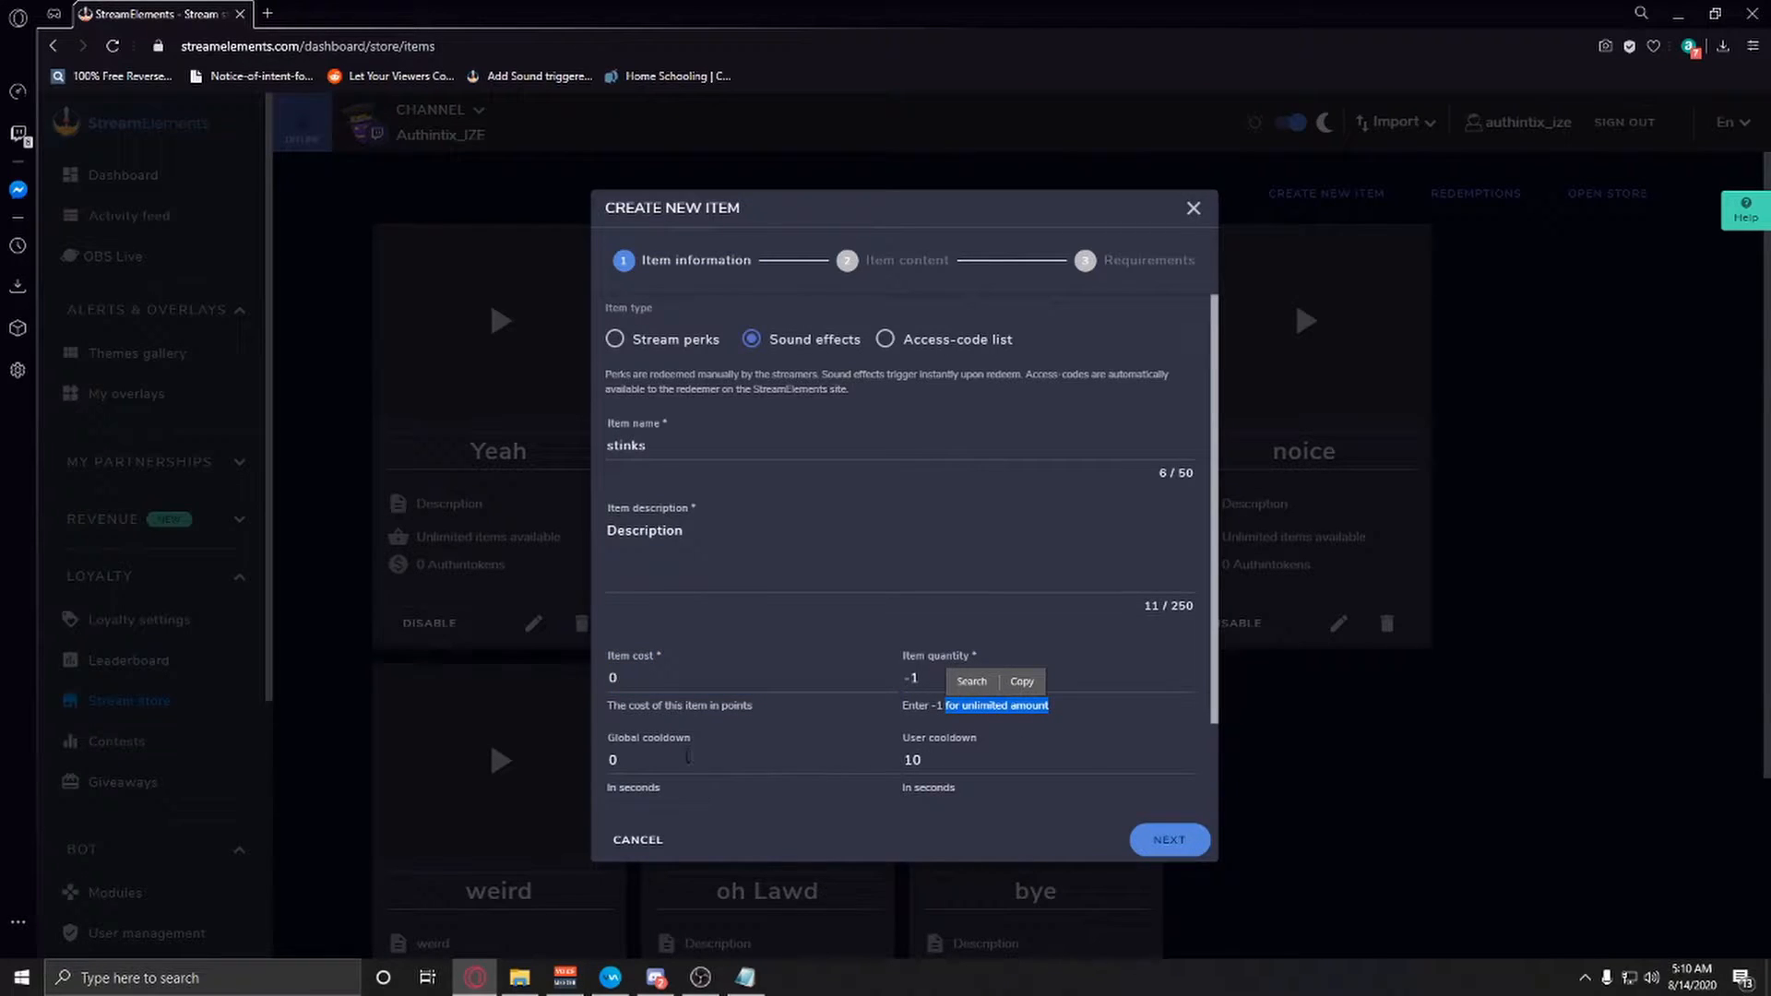
left_click(1016, 759)
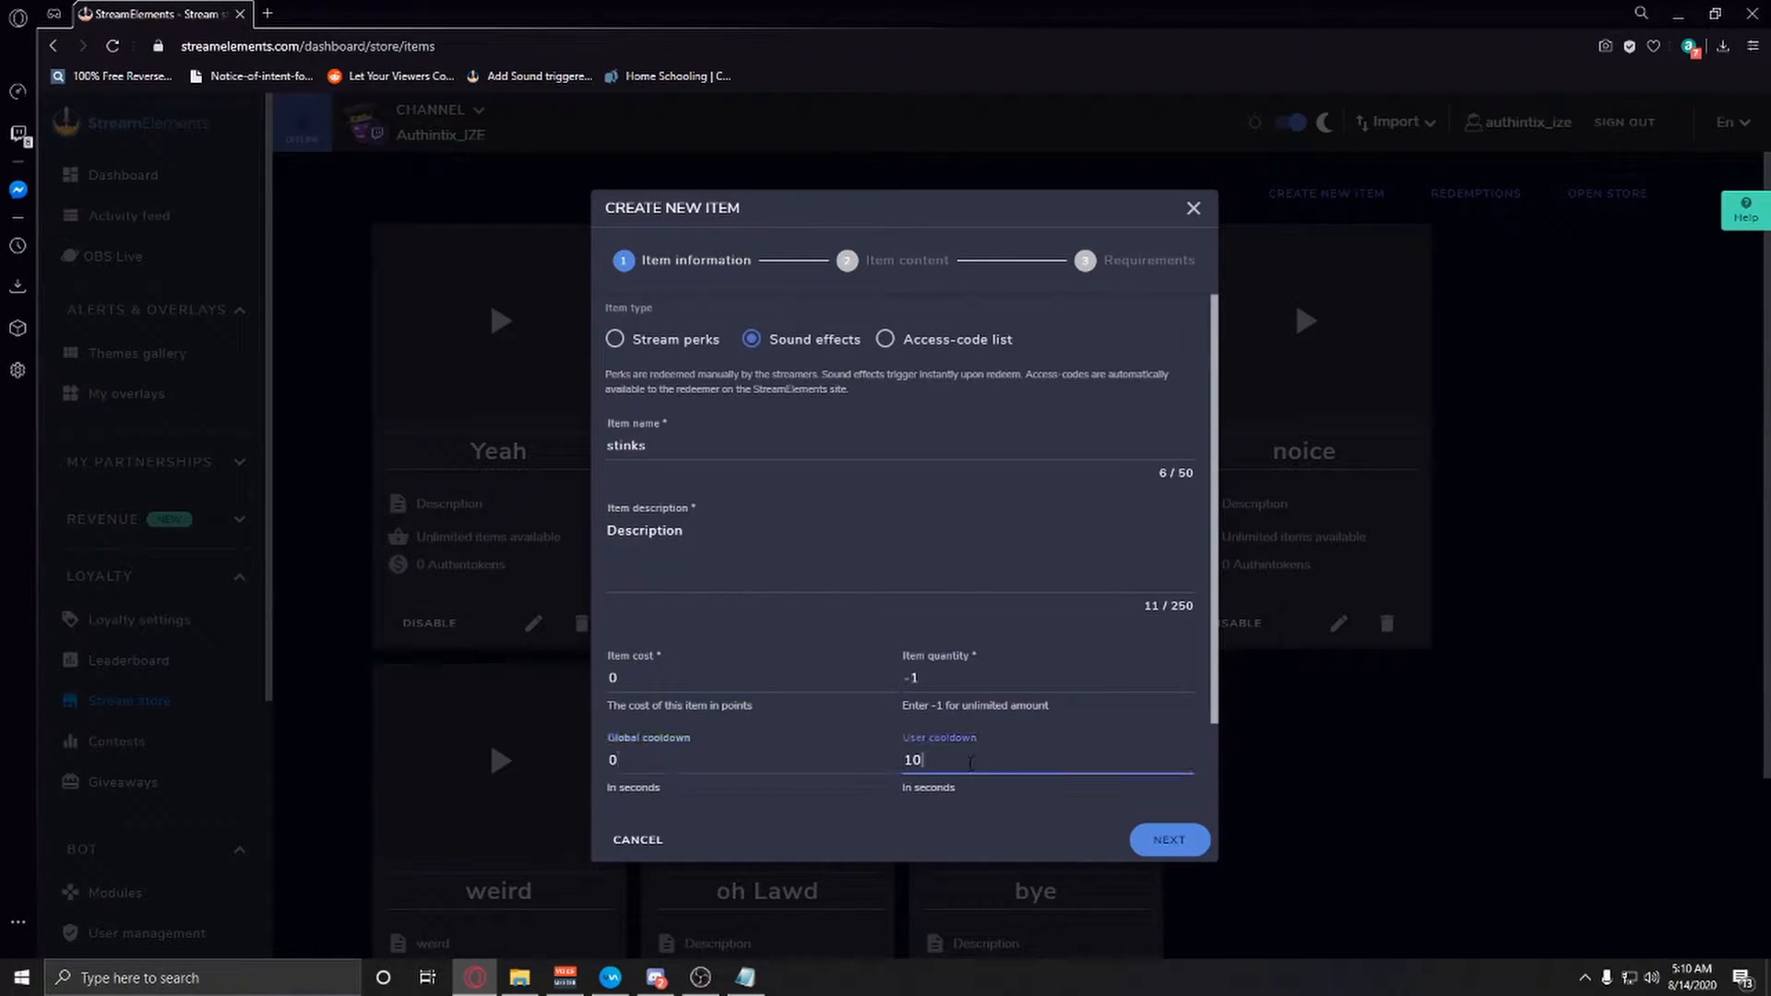
type("1")
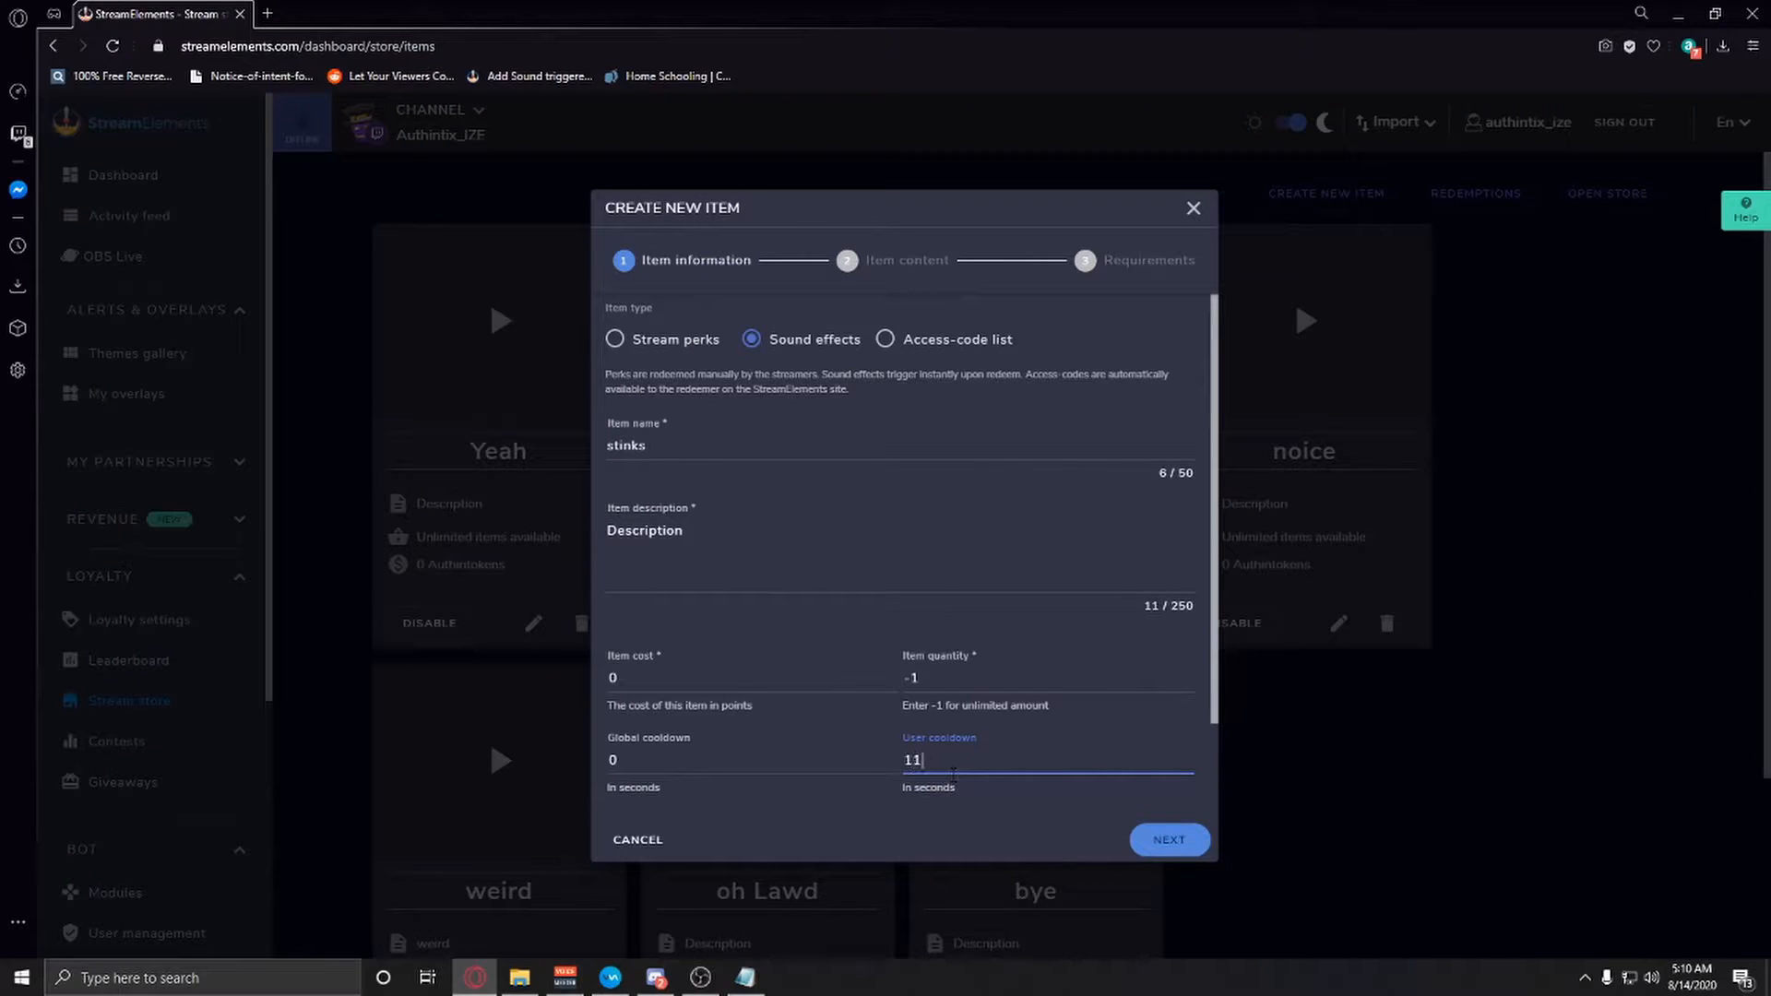
key("BackSpace")
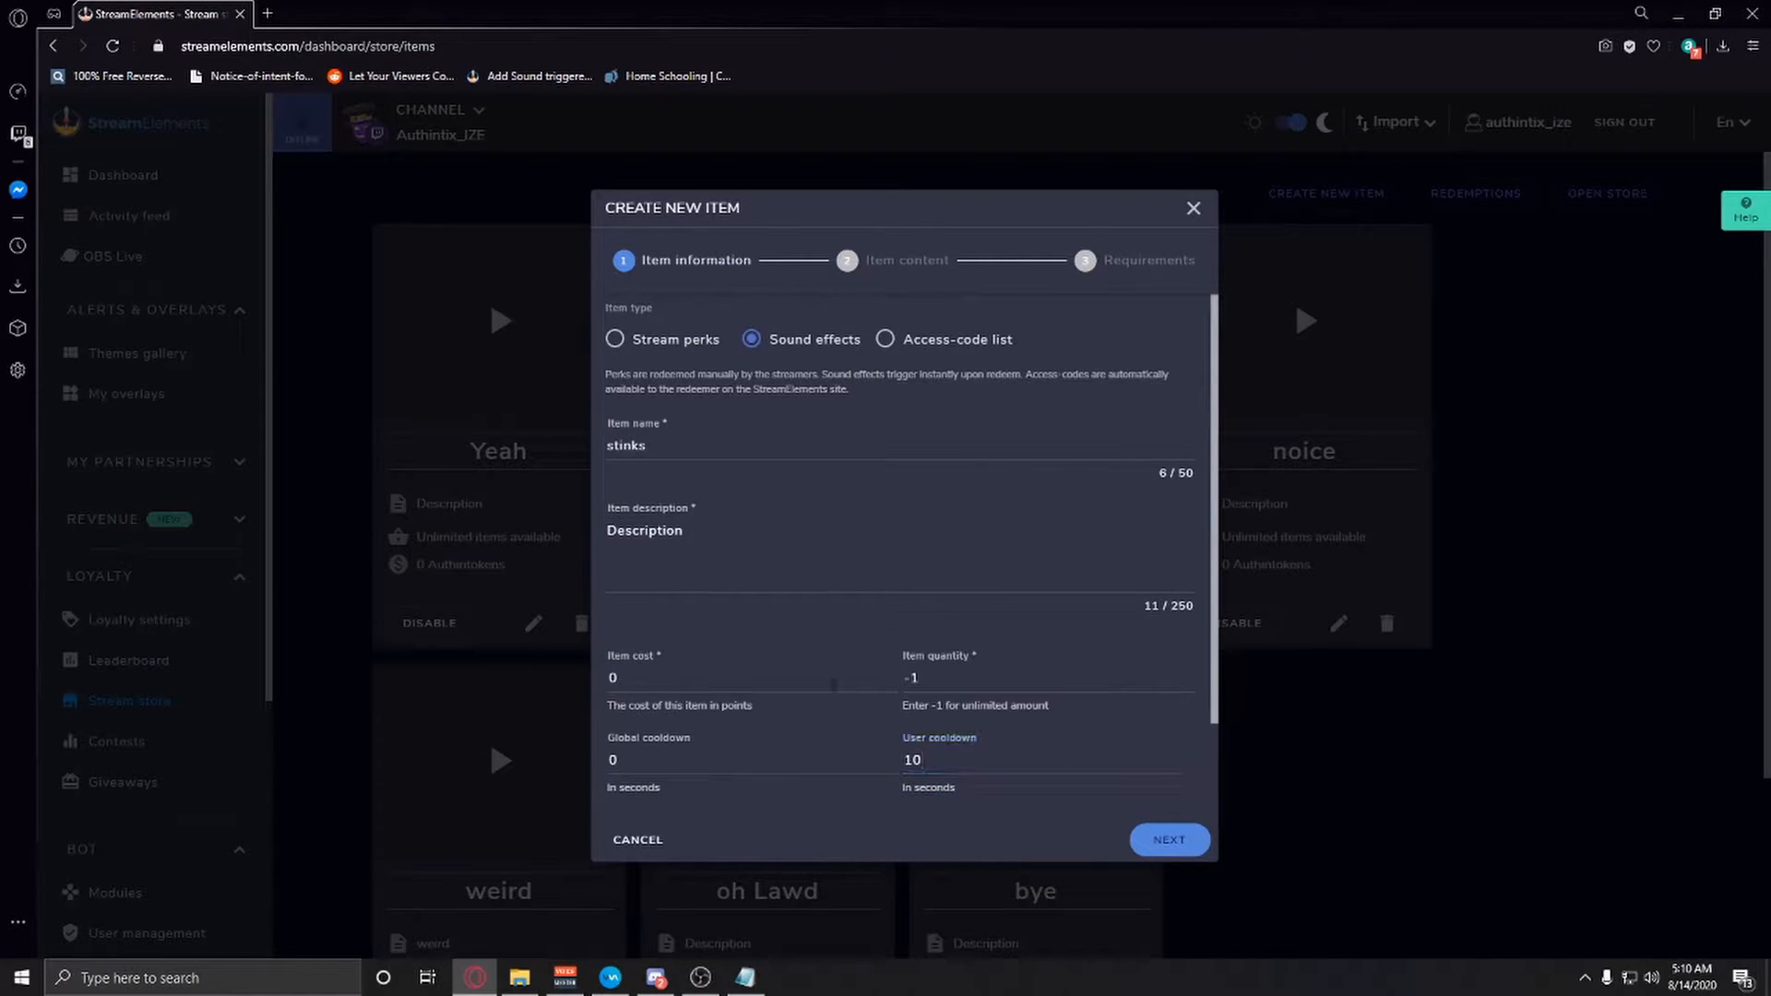
scroll("down", 3)
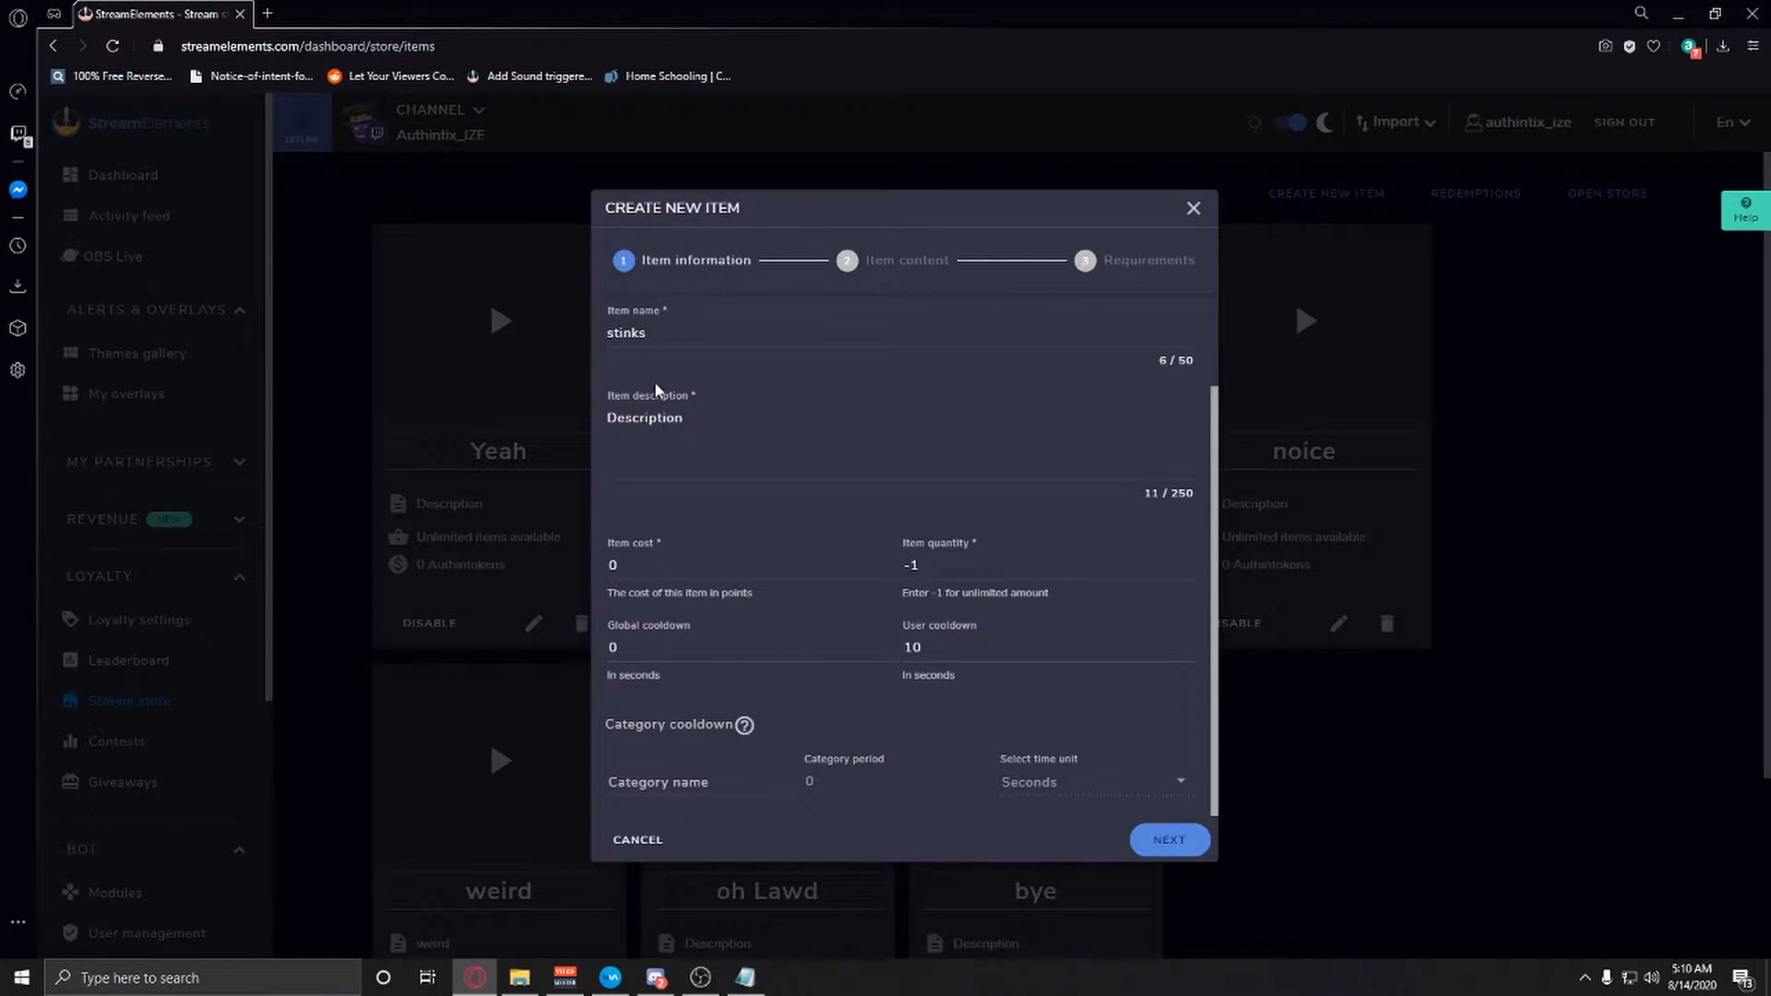
left_click(1169, 839)
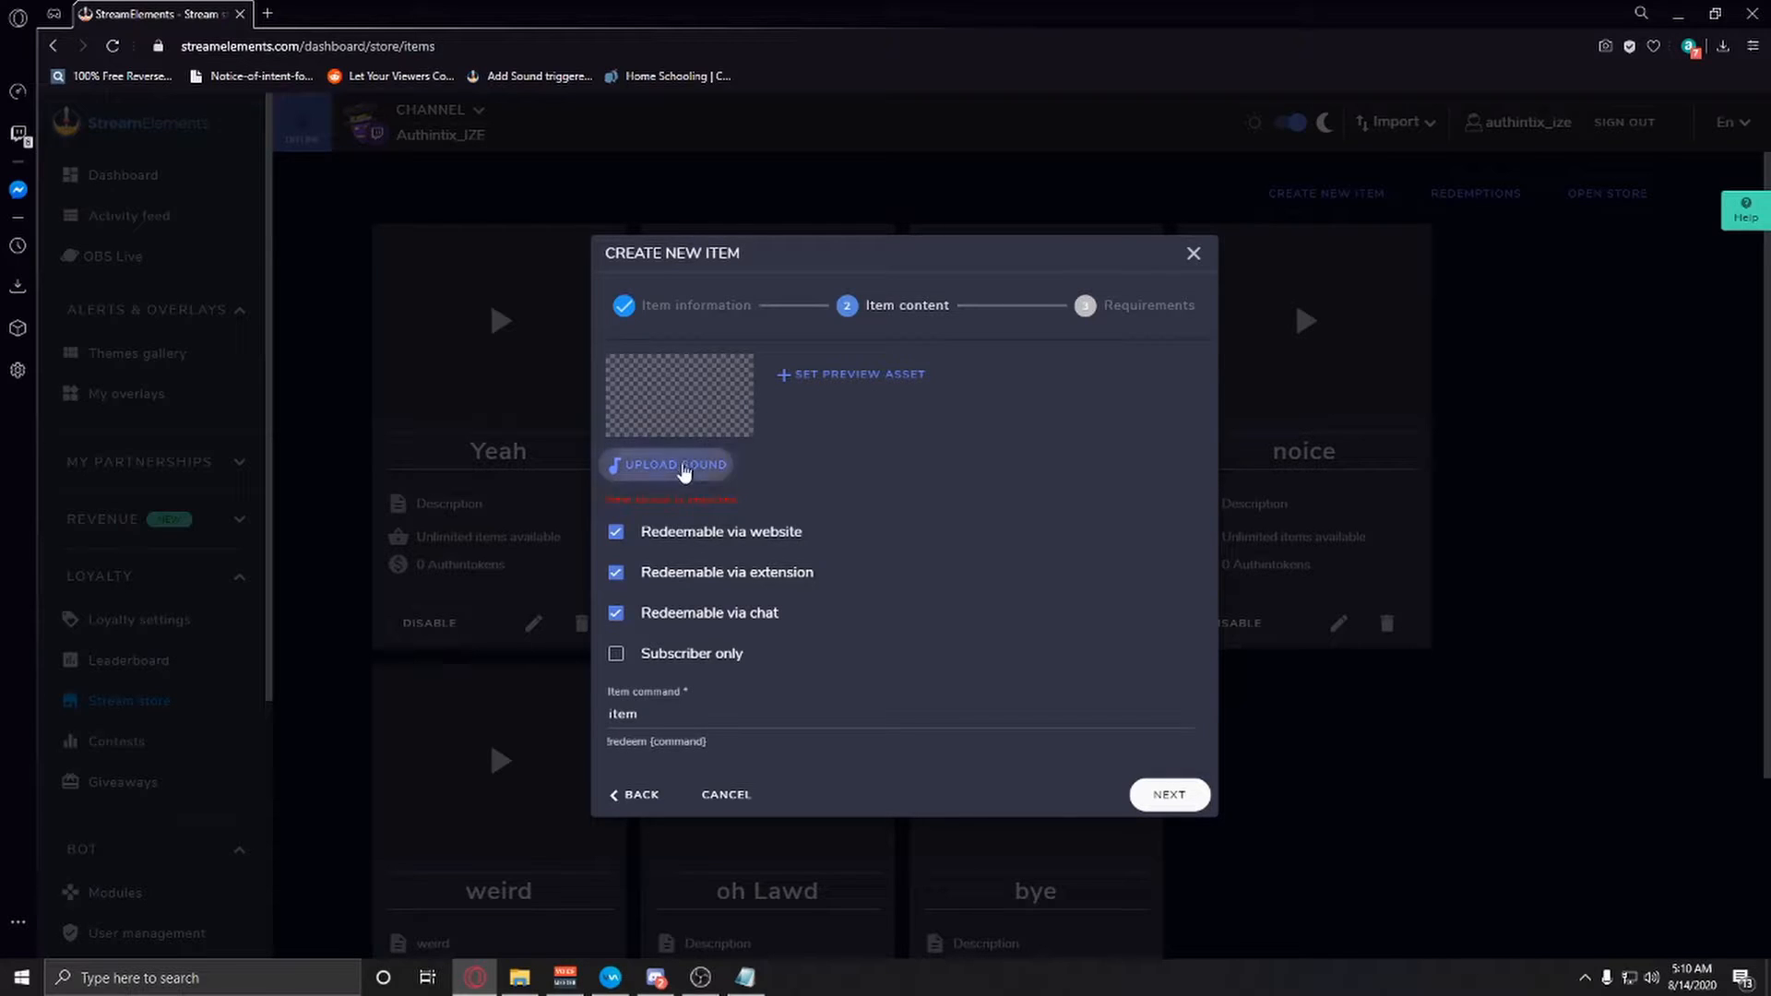
Use the 'Oh Brother, this guy stinks!' sound at 100% volume with command 'stinks'.
left_click(668, 464)
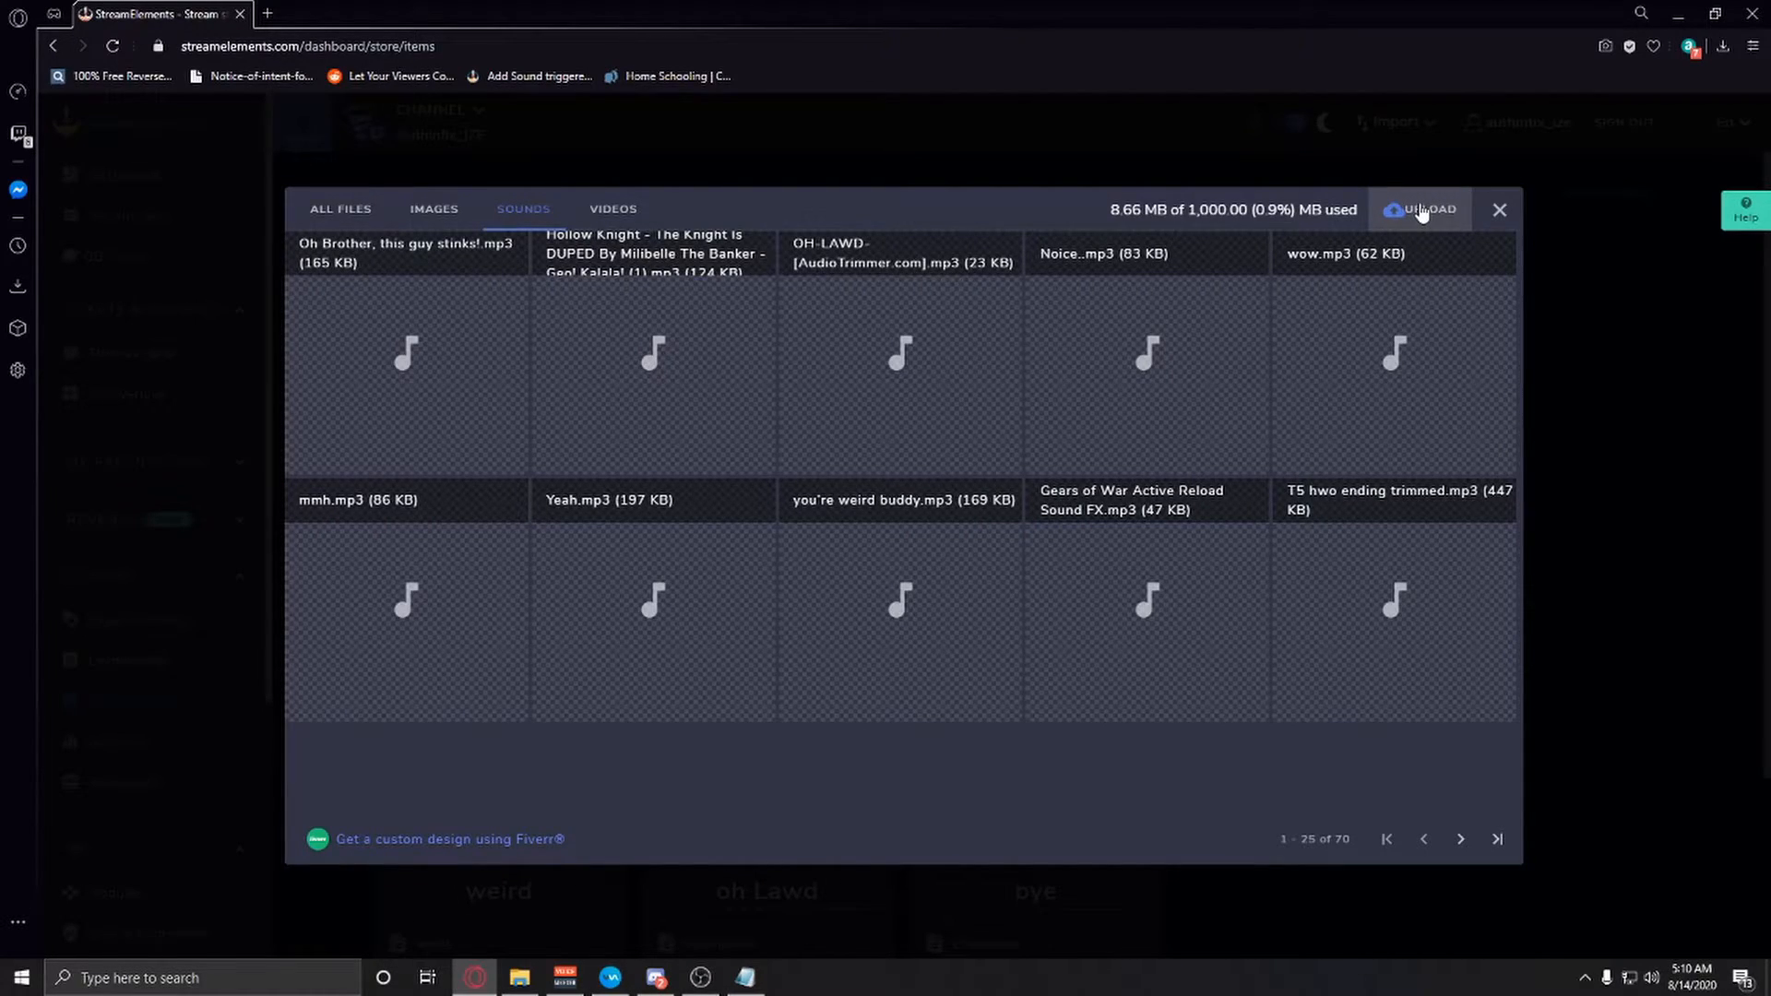
left_click(1419, 209)
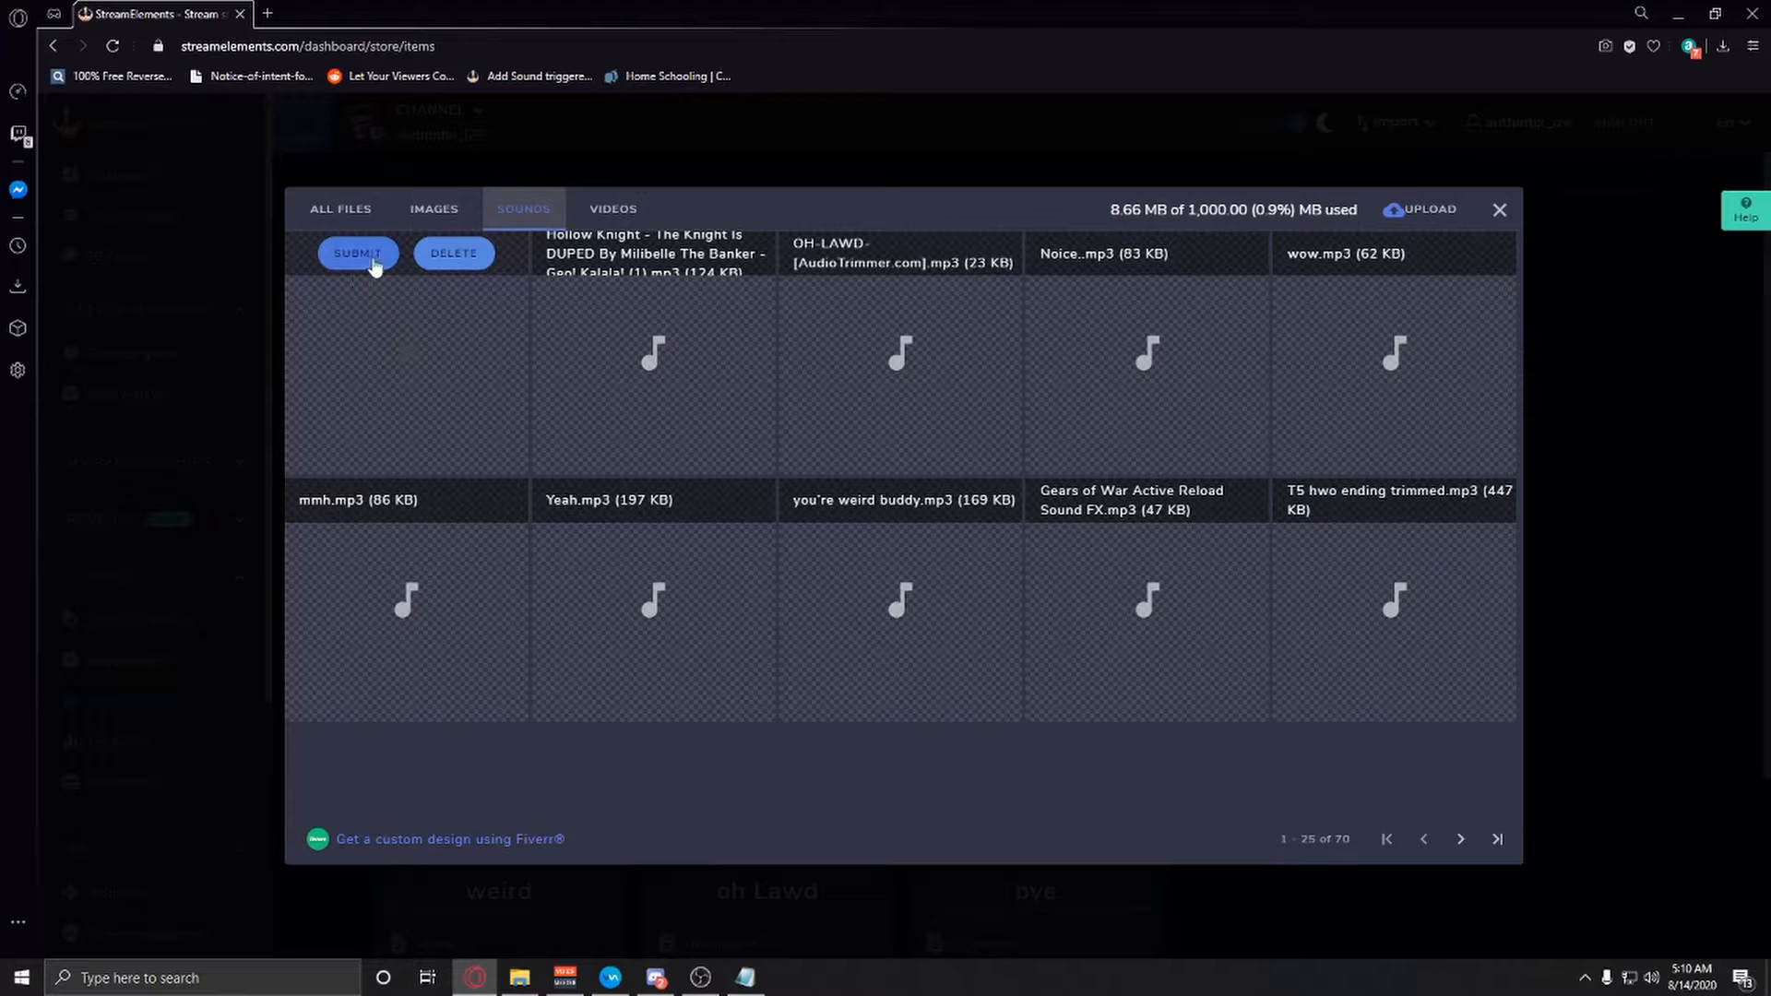
left_click(357, 253)
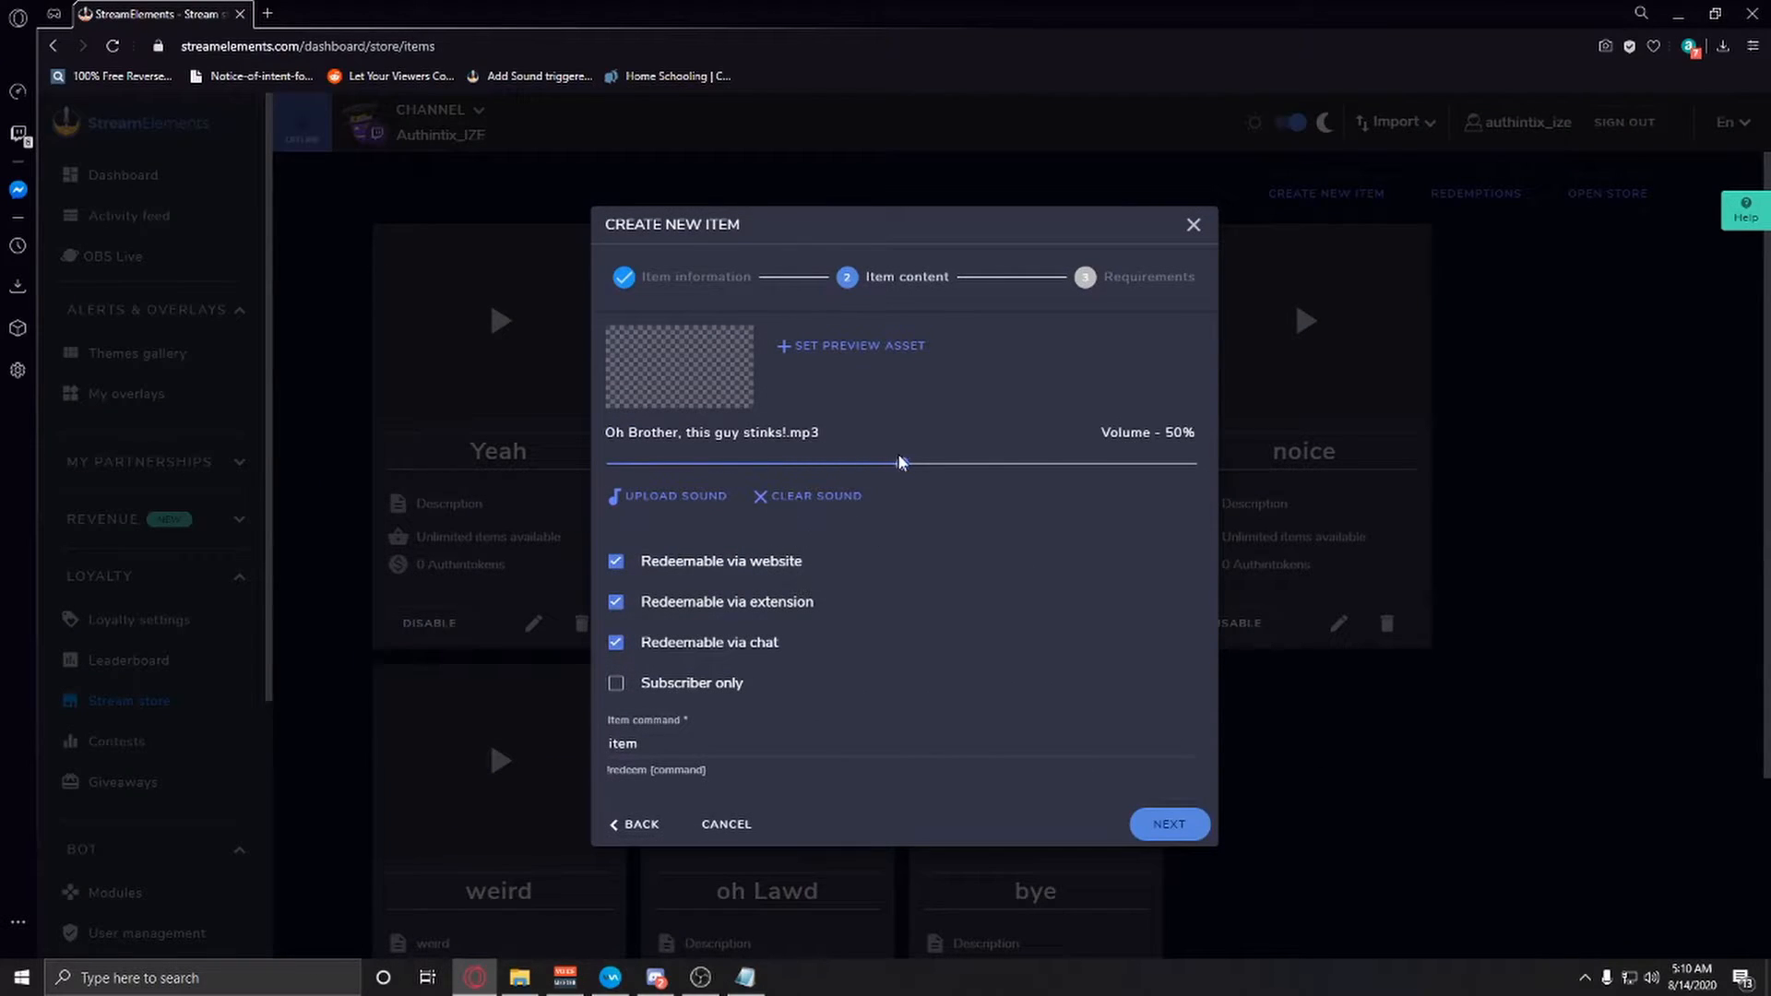
left_click_drag(900, 463, 1196, 463)
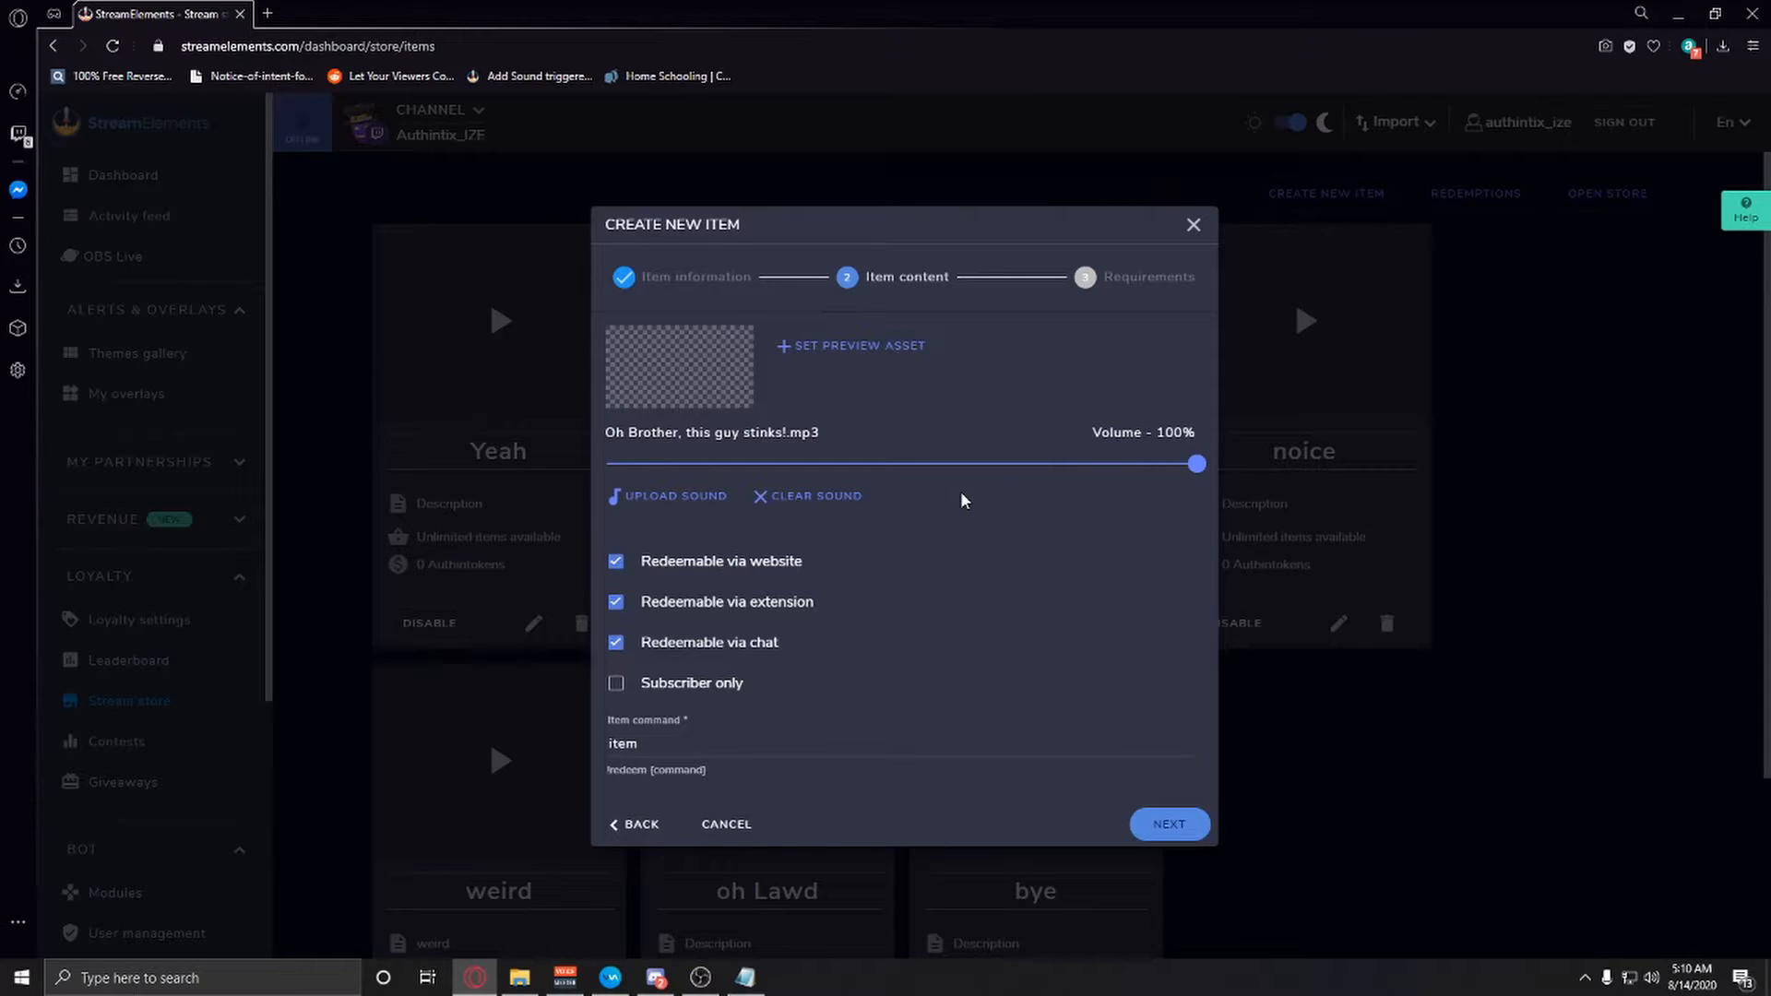
mouse_move(755, 668)
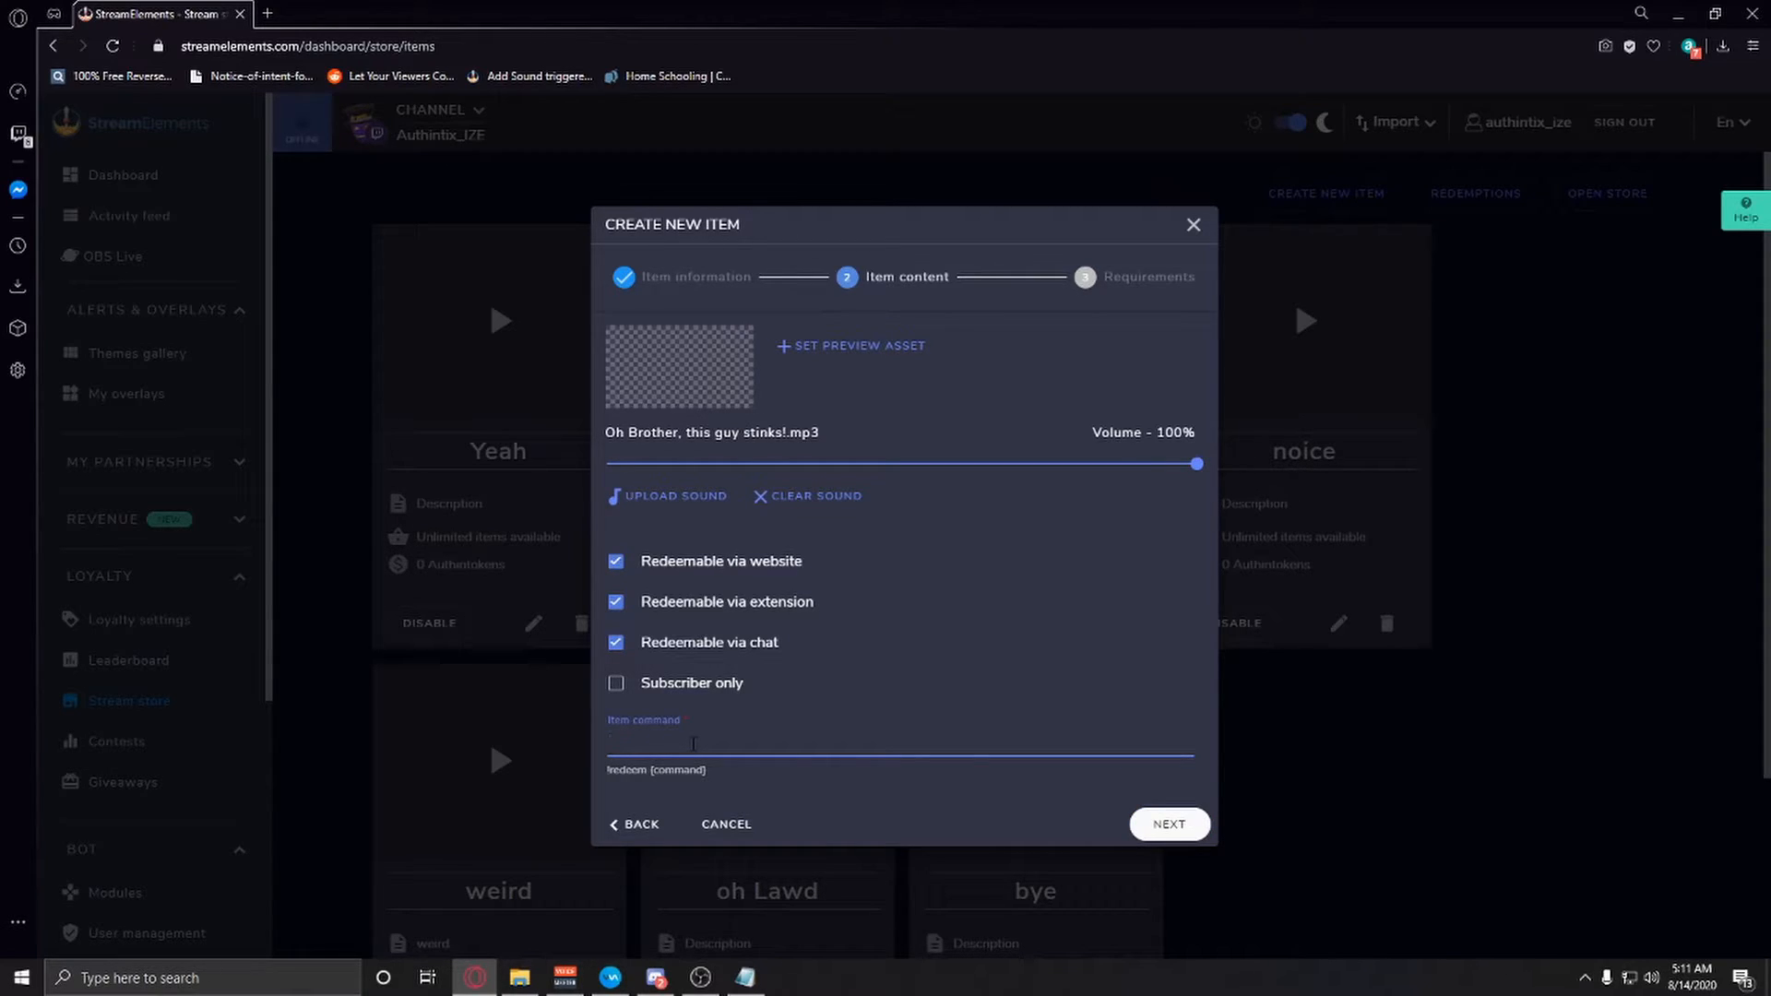
type("stinks")
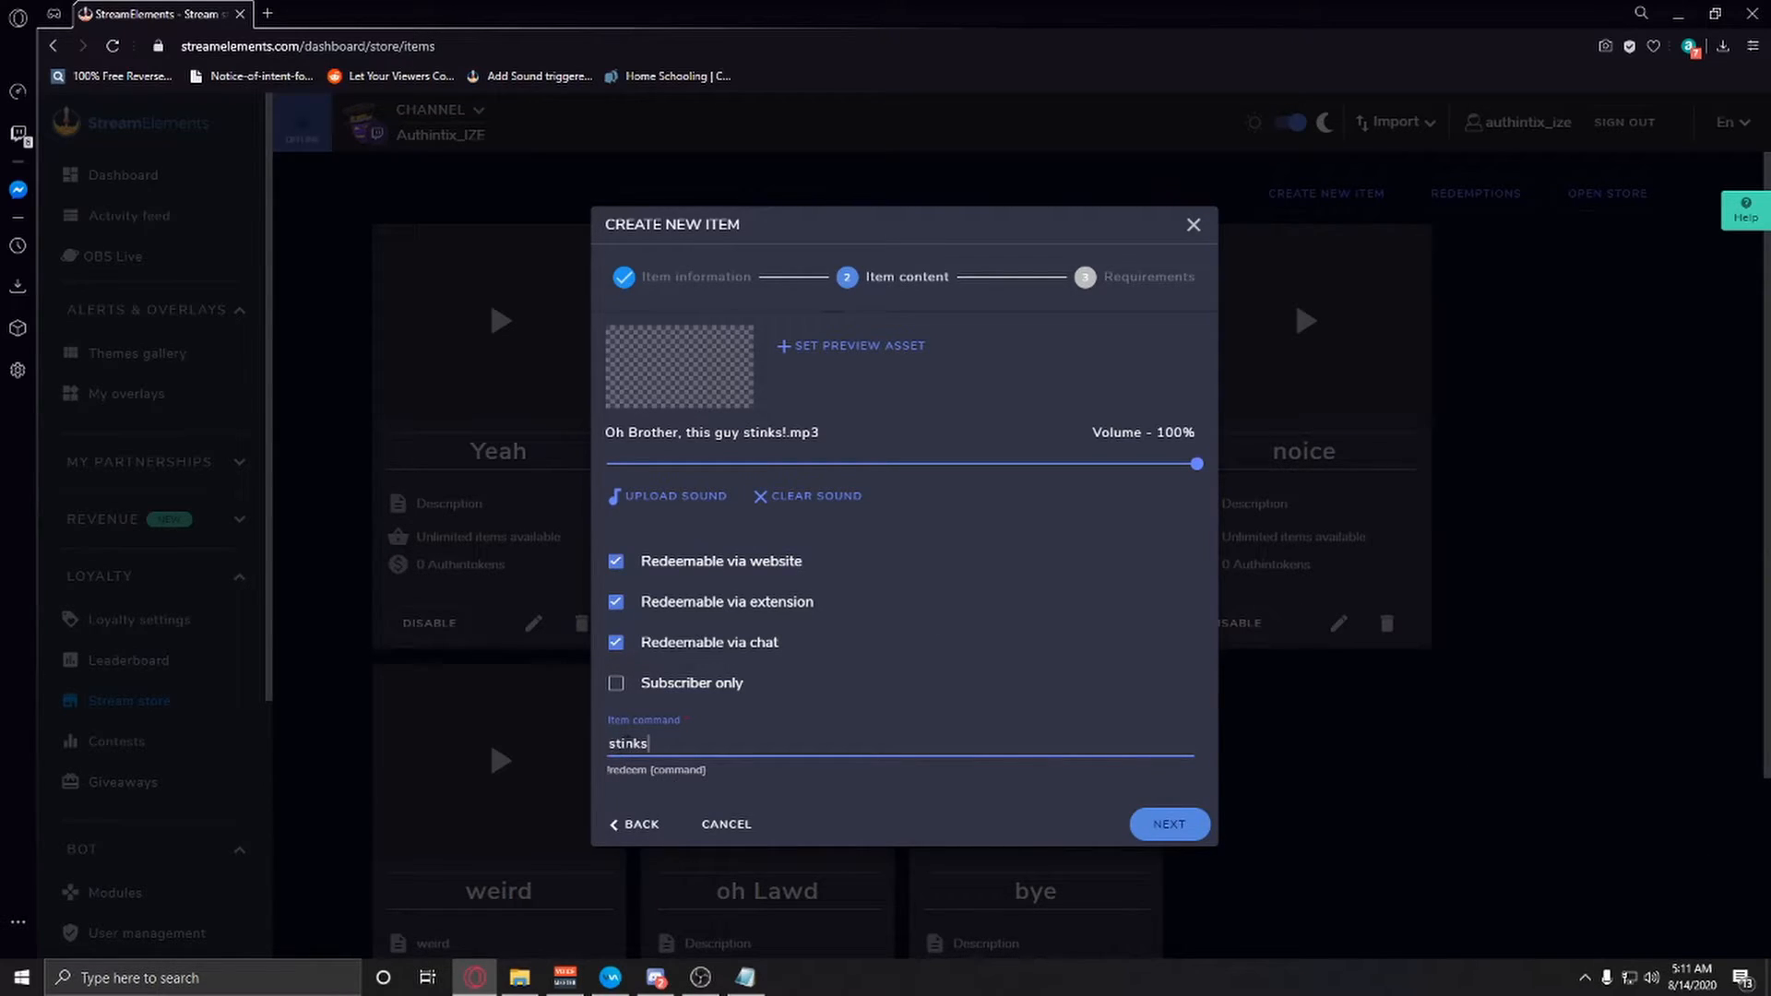
mouse_move(921, 379)
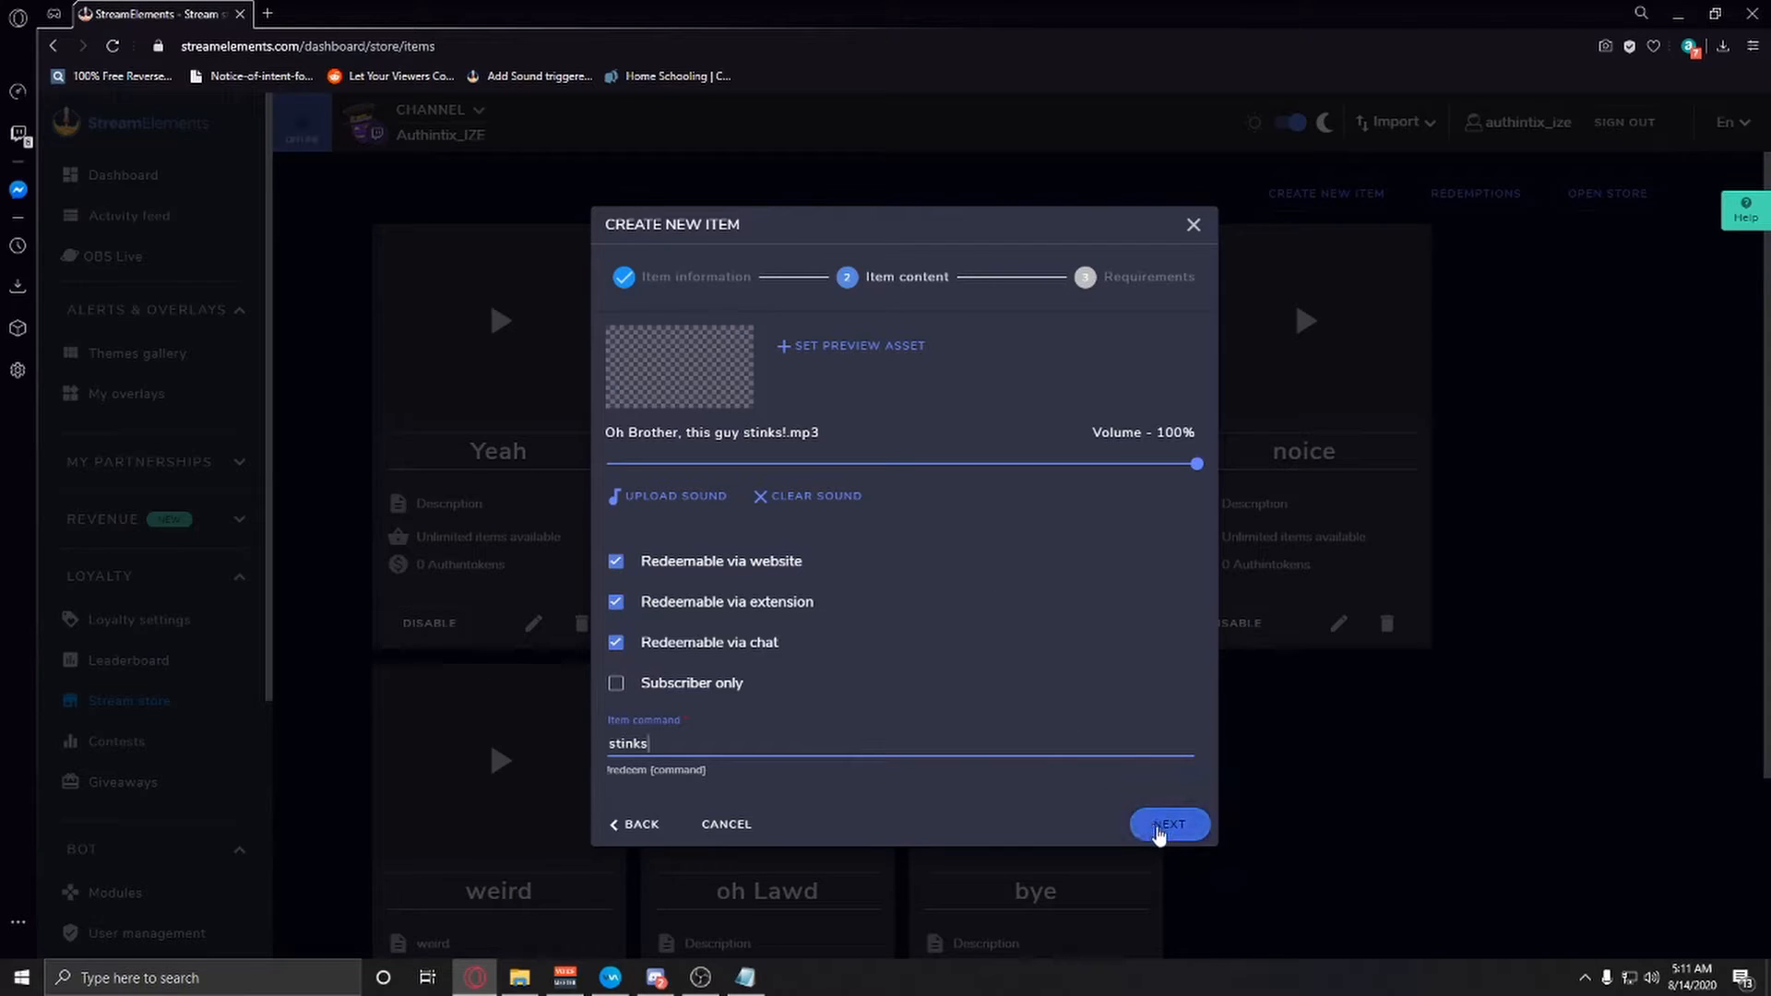
left_click(1168, 823)
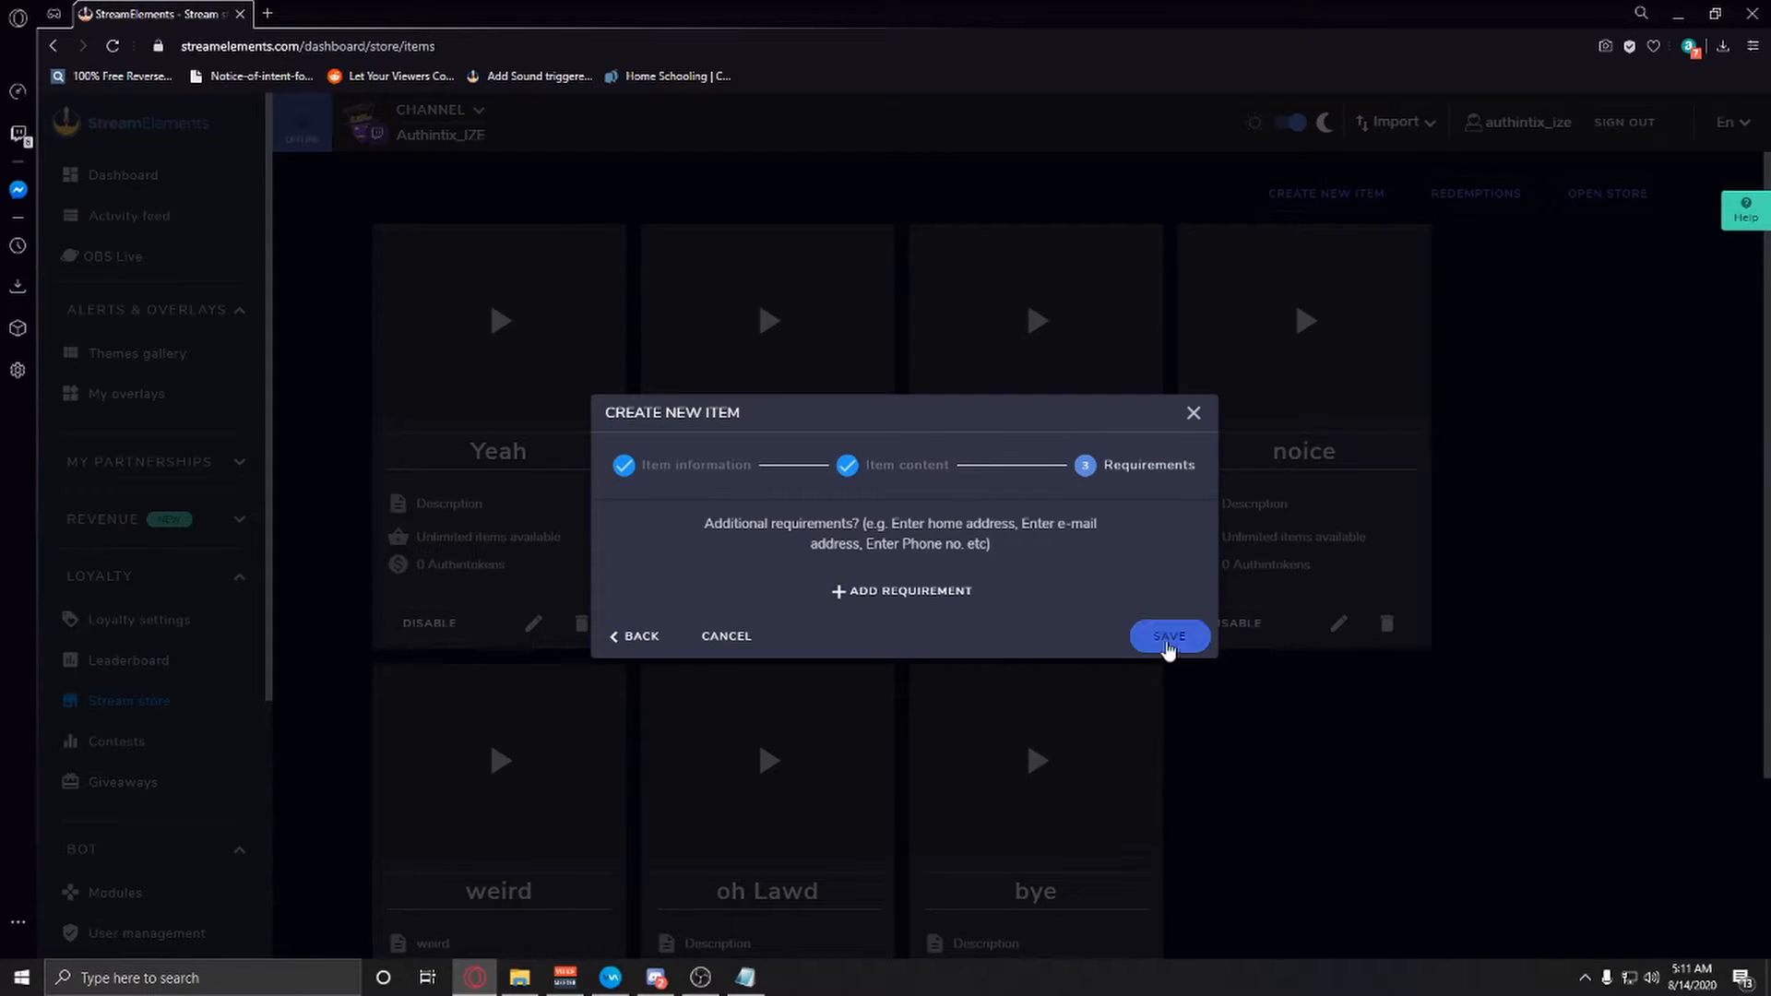
Save the 'stinks' item and go to the Chat commands page.
left_click(1168, 636)
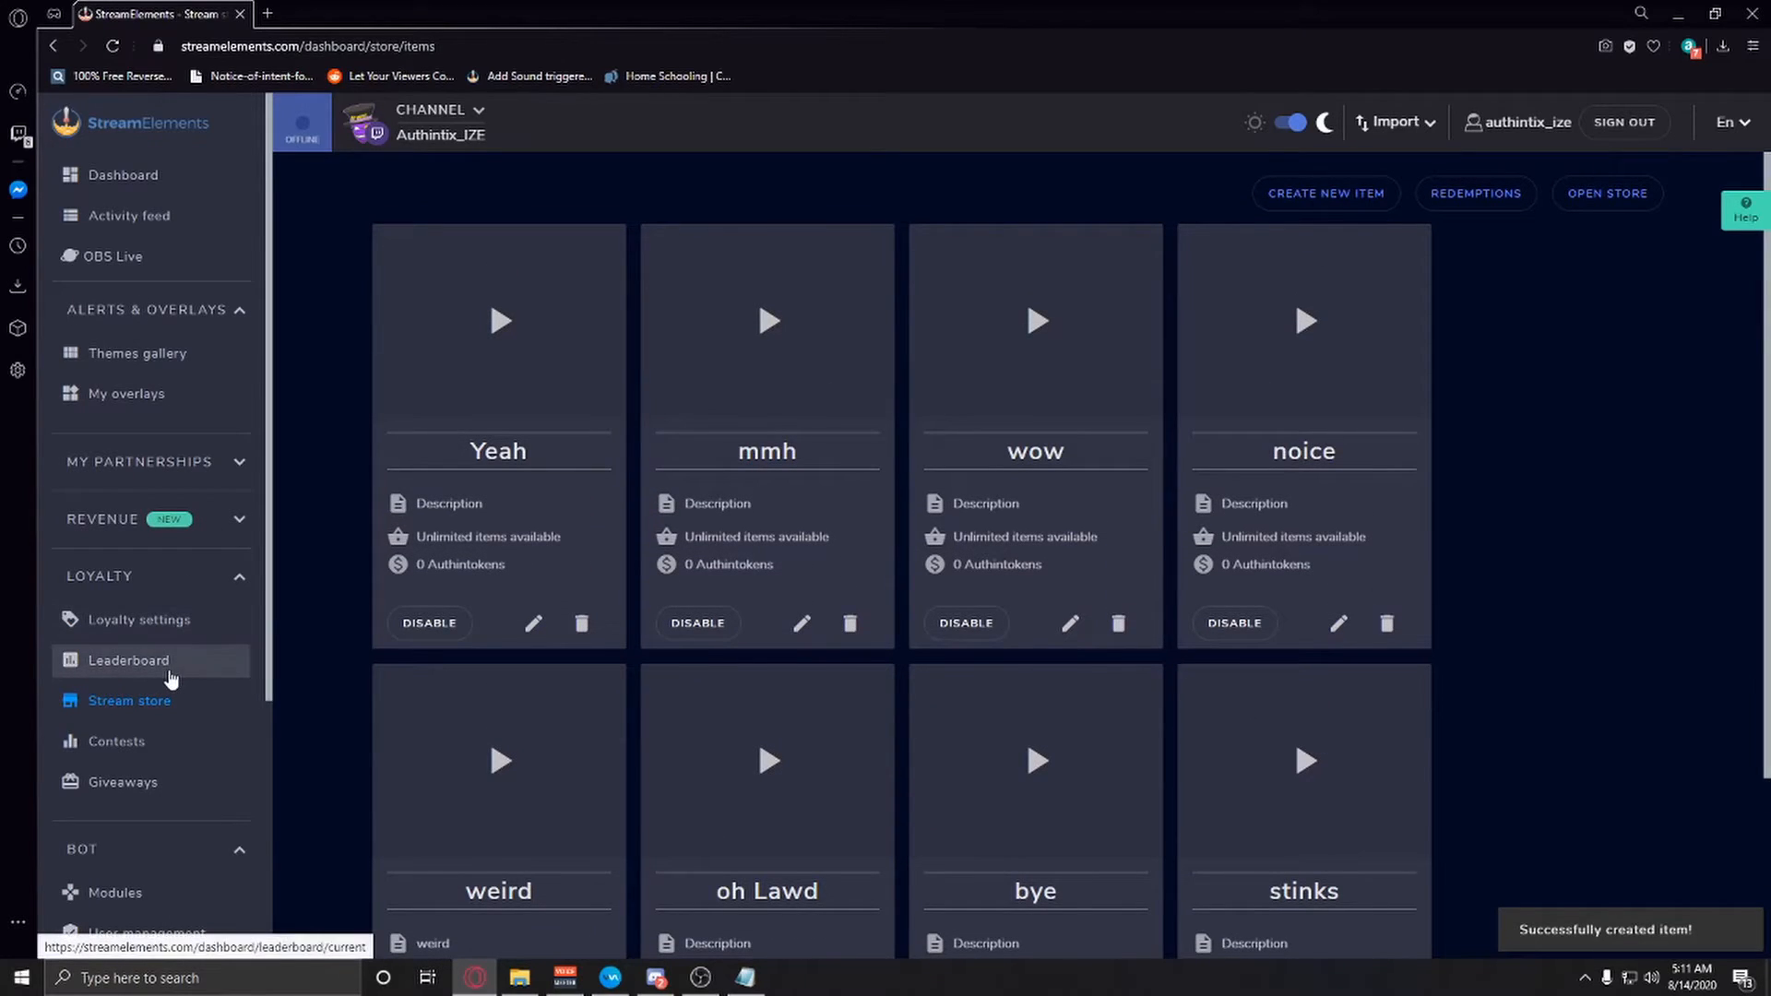
scroll("down", 3)
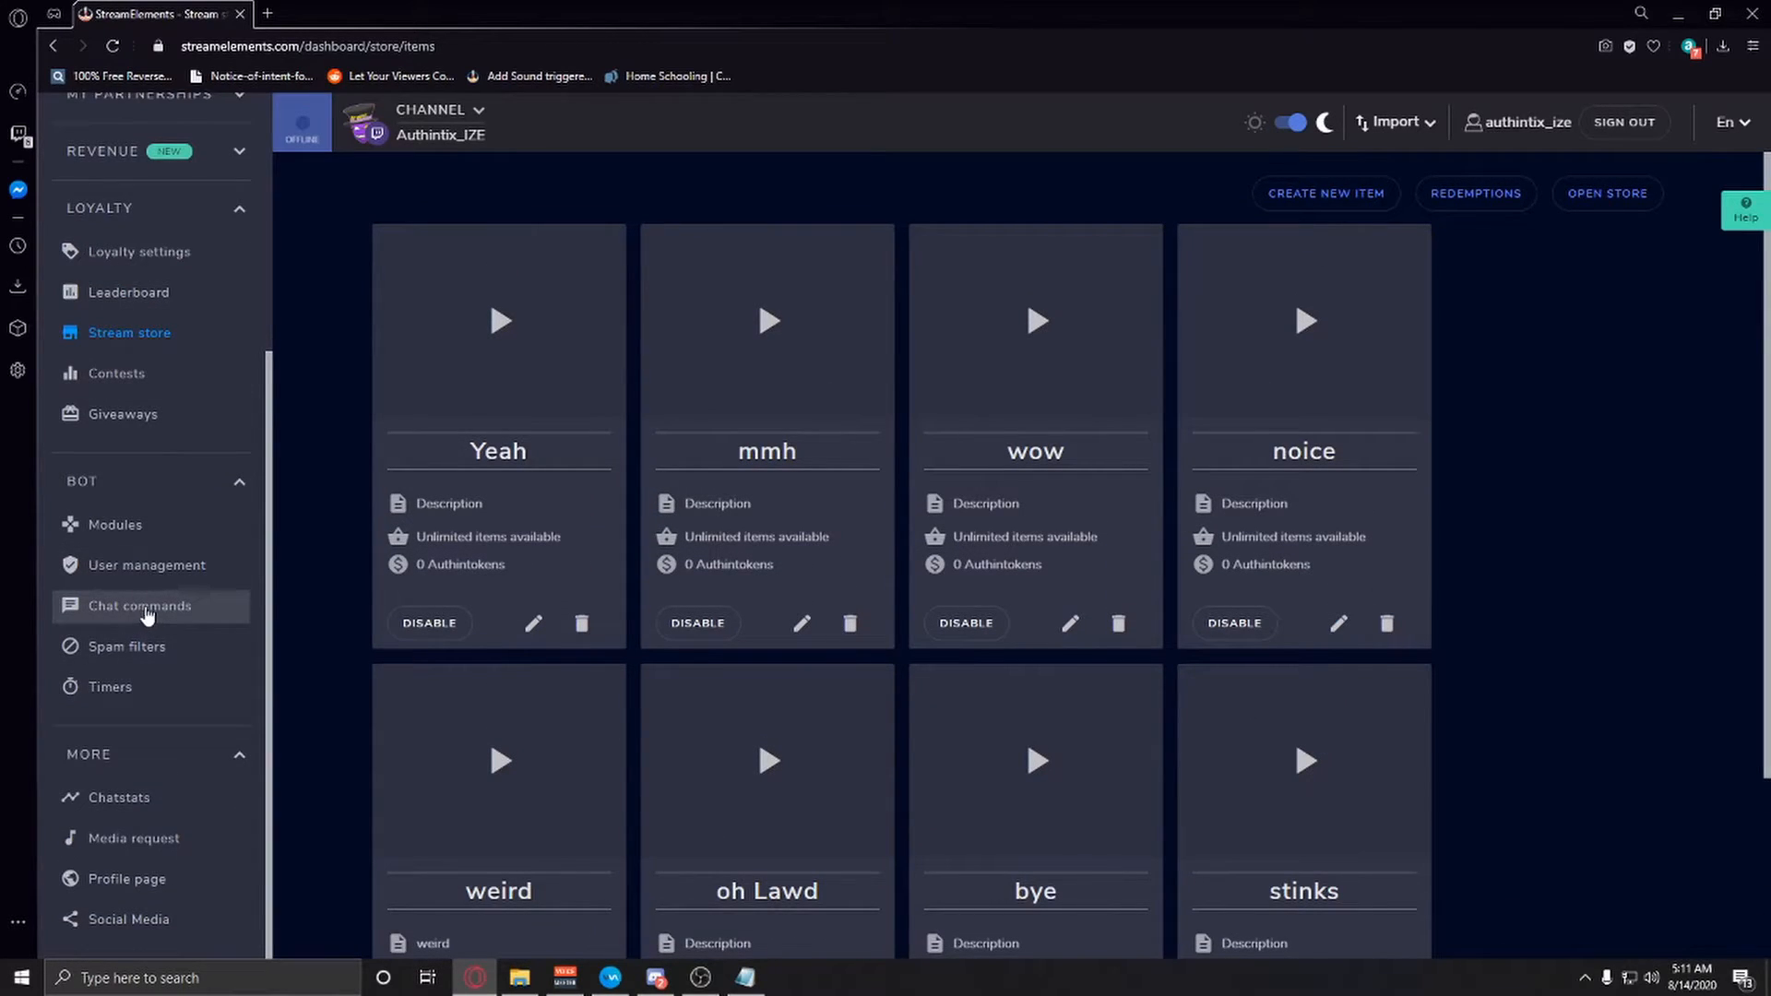
left_click(137, 605)
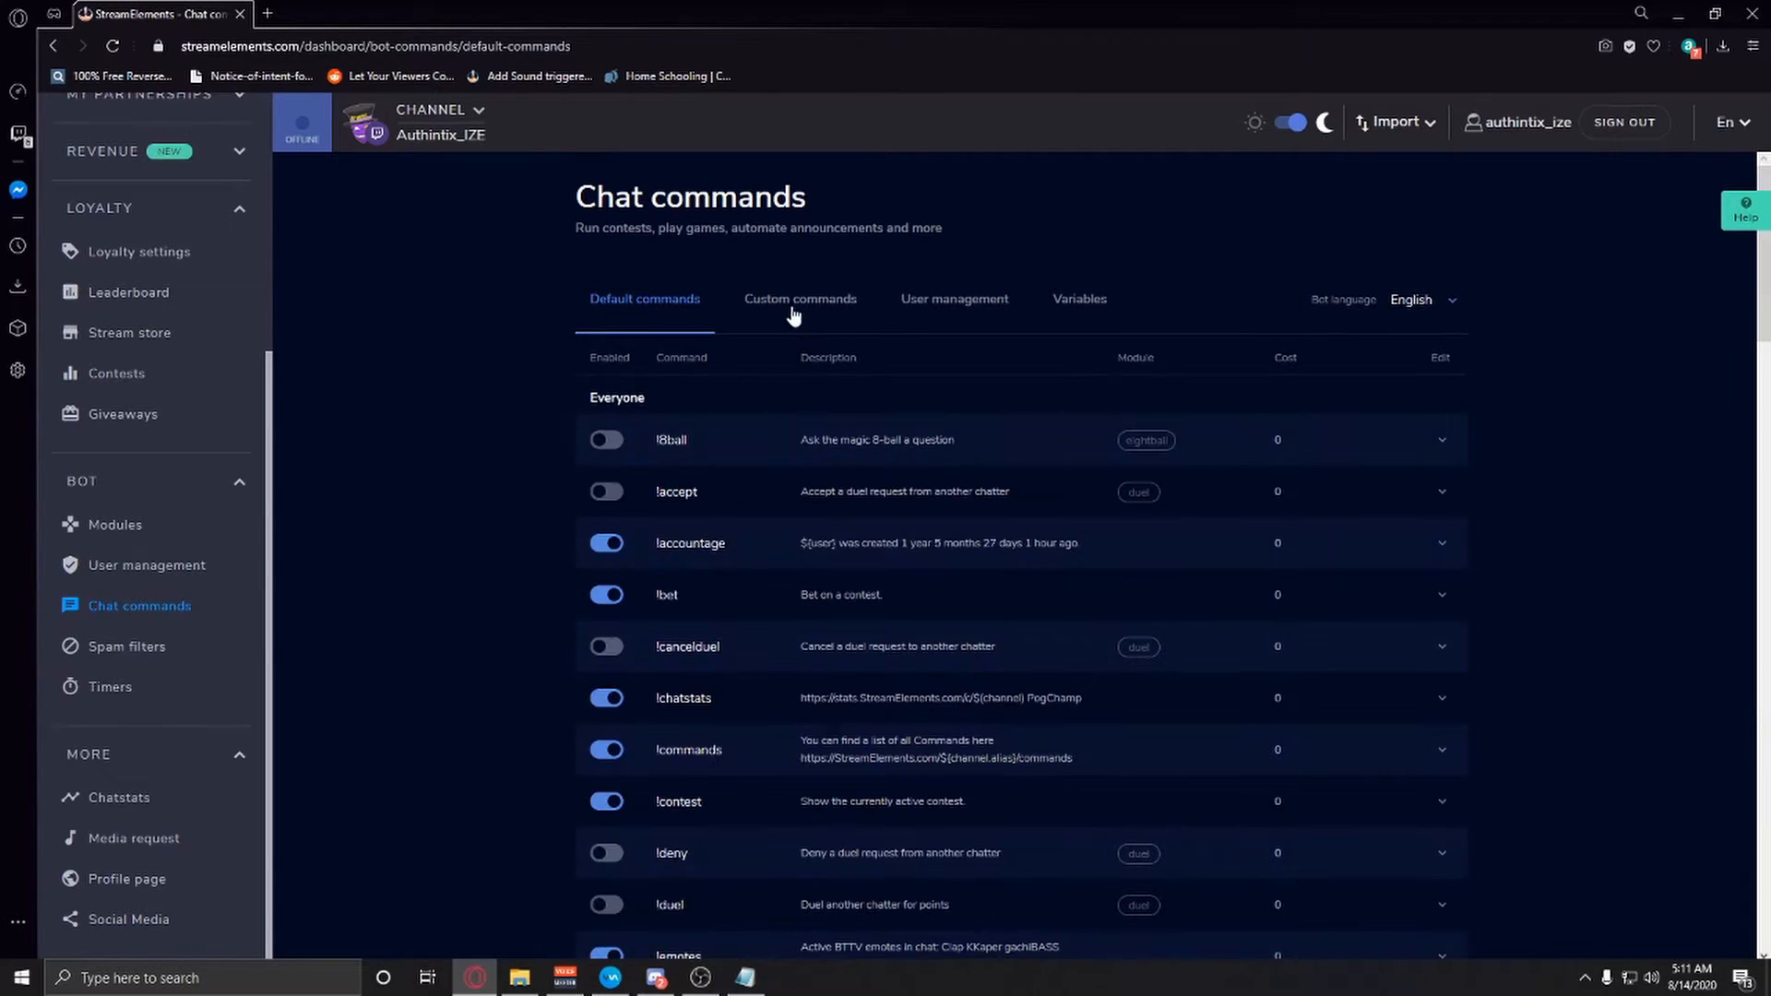
Add and activate custom command '!stinks' with response ${redeem stinks}.
left_click(799, 298)
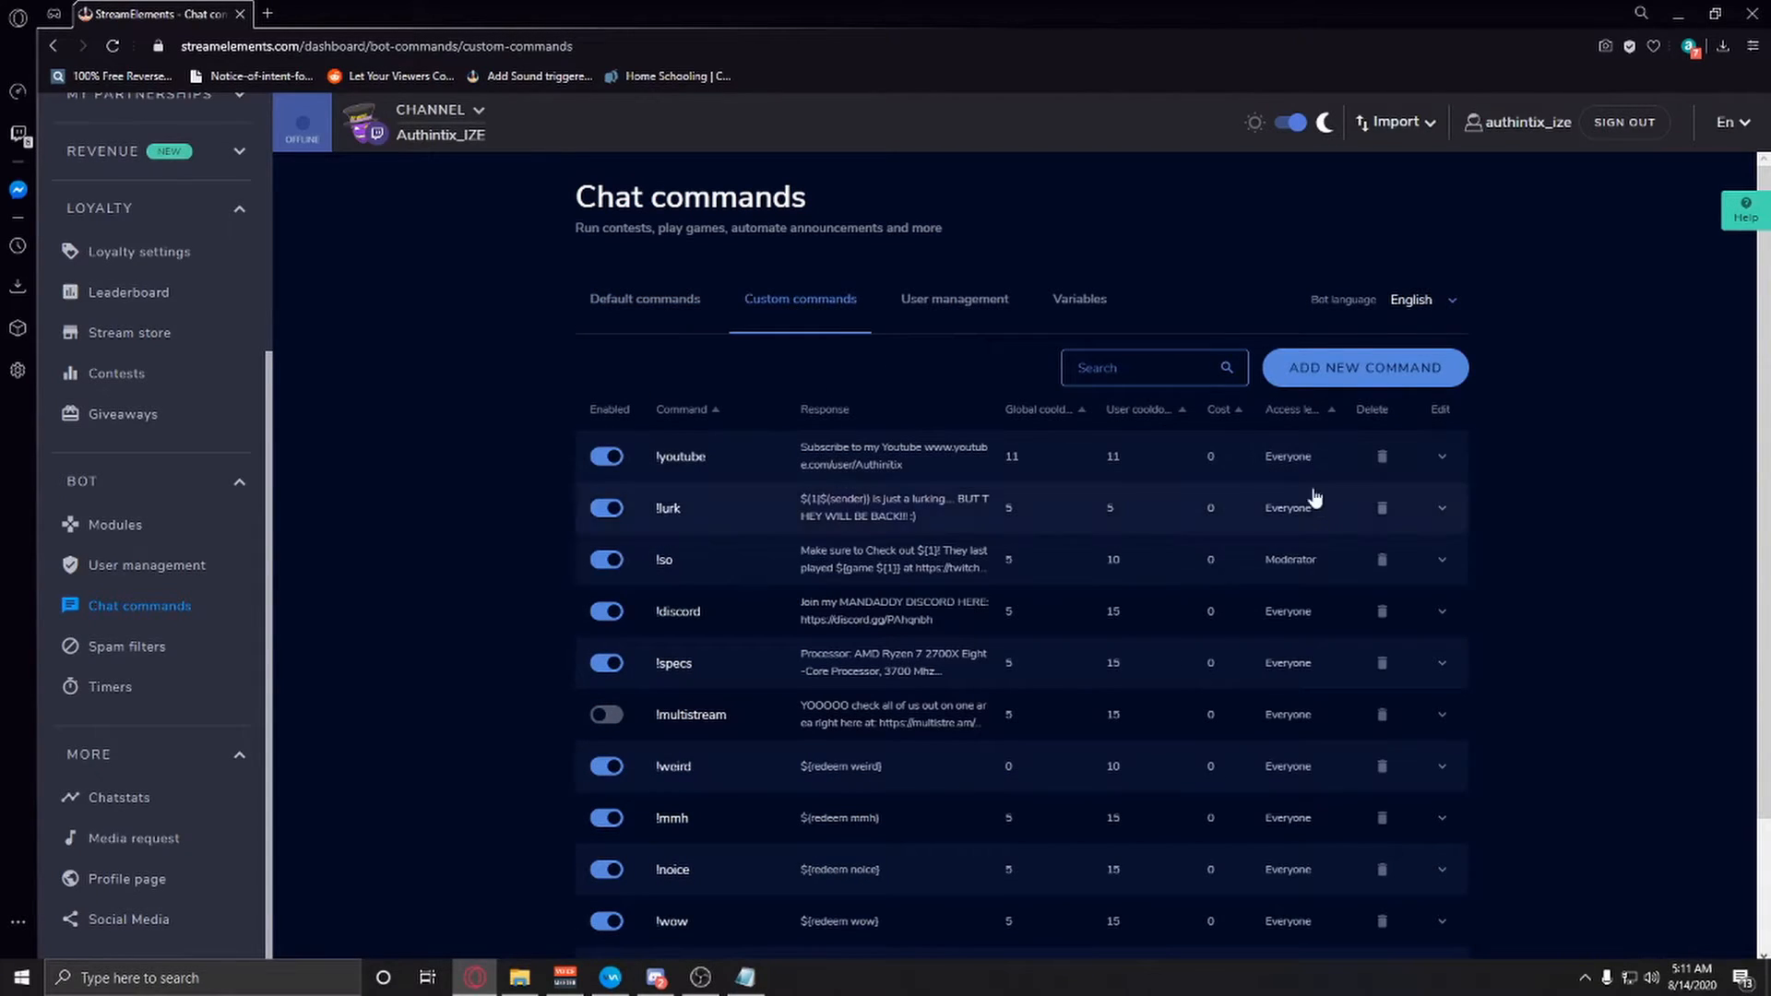
left_click(1363, 367)
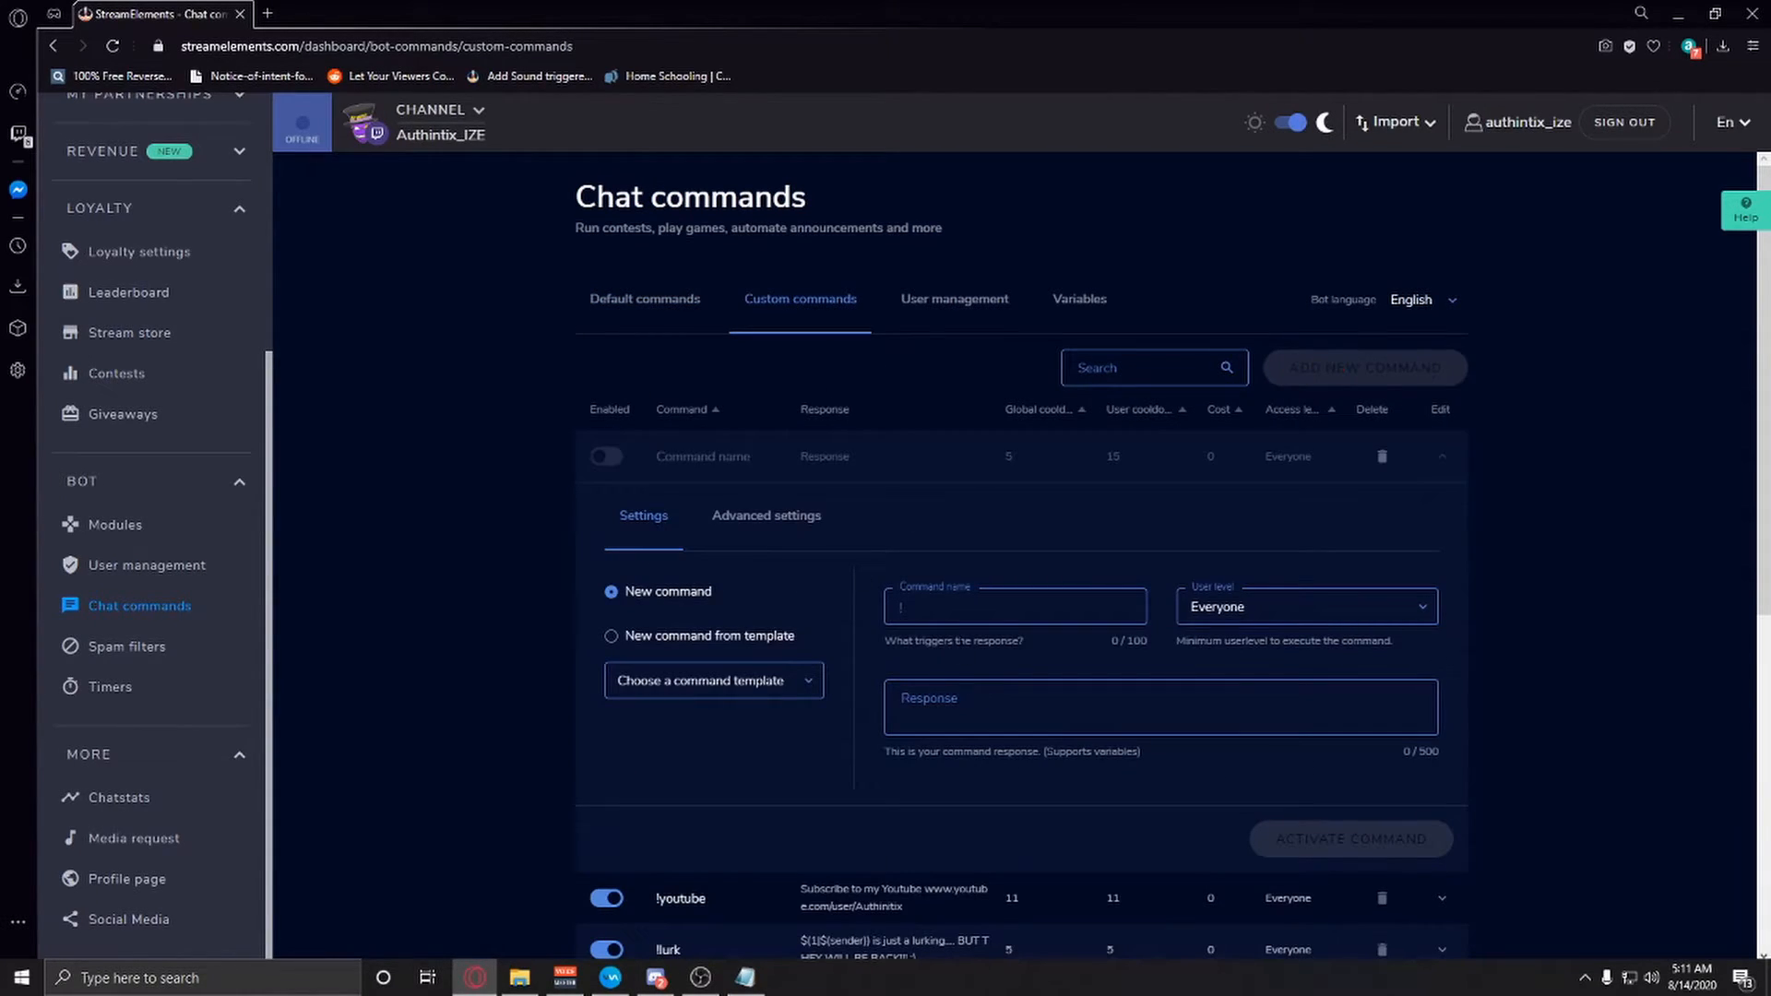
type("stinks")
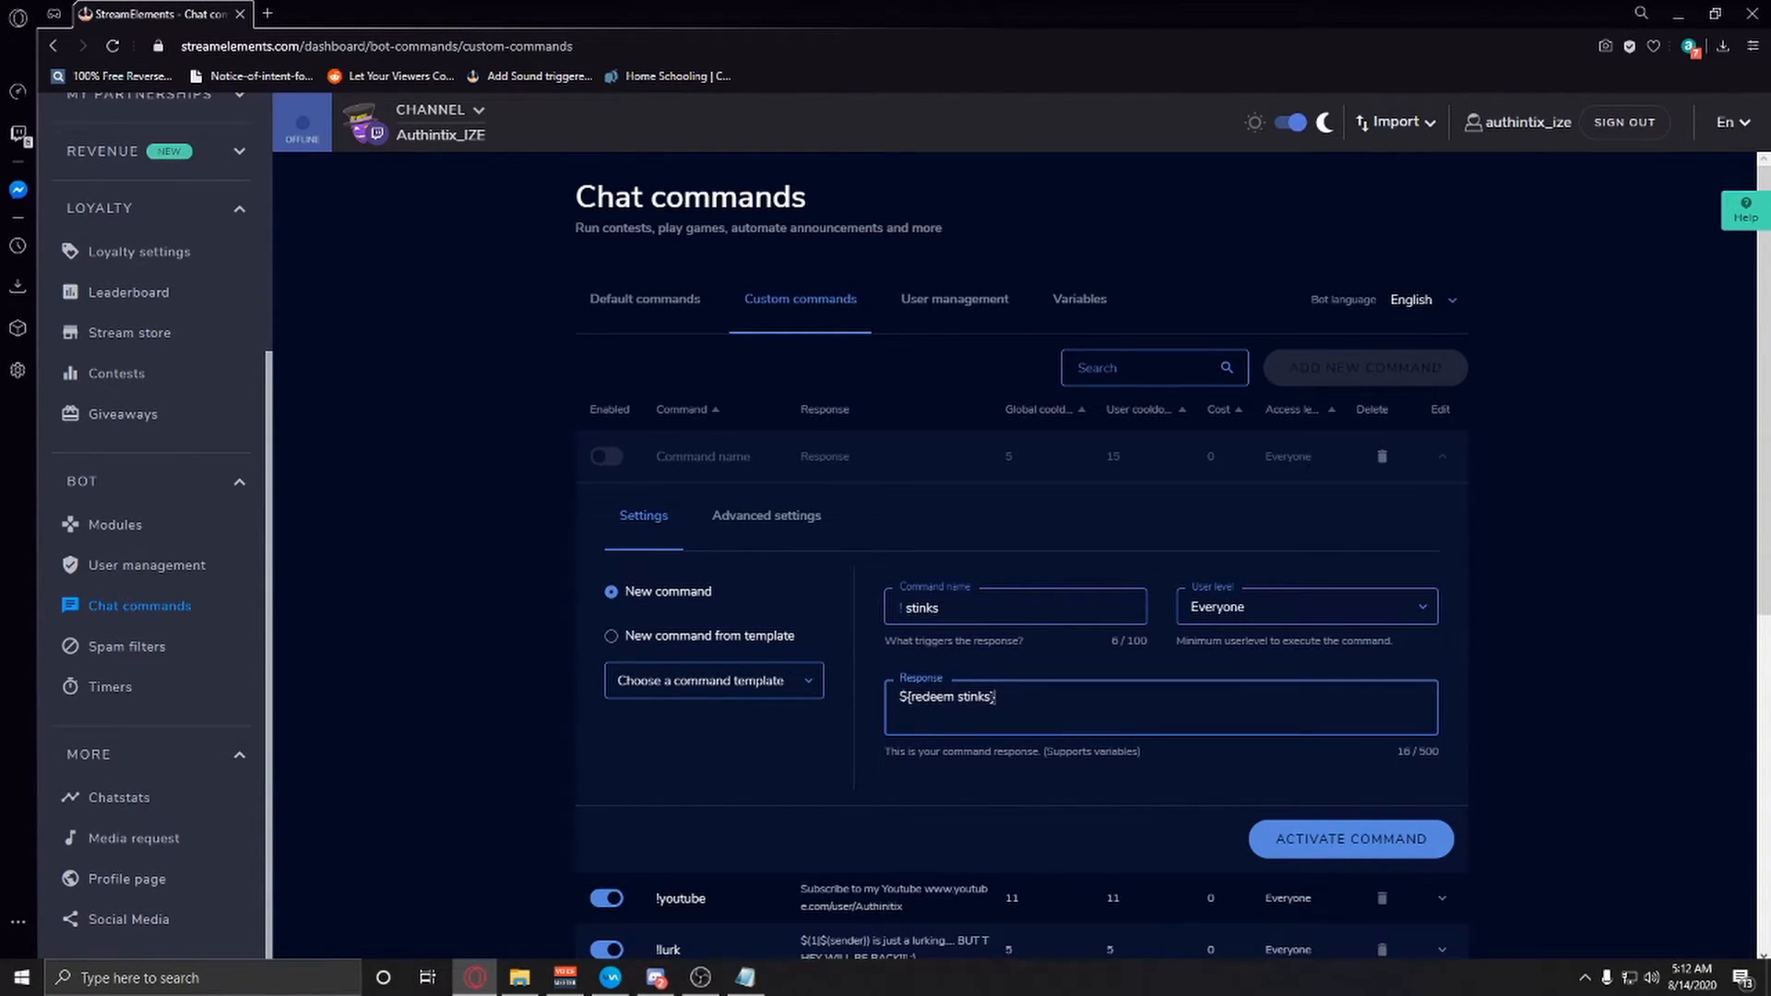
left_click(1348, 839)
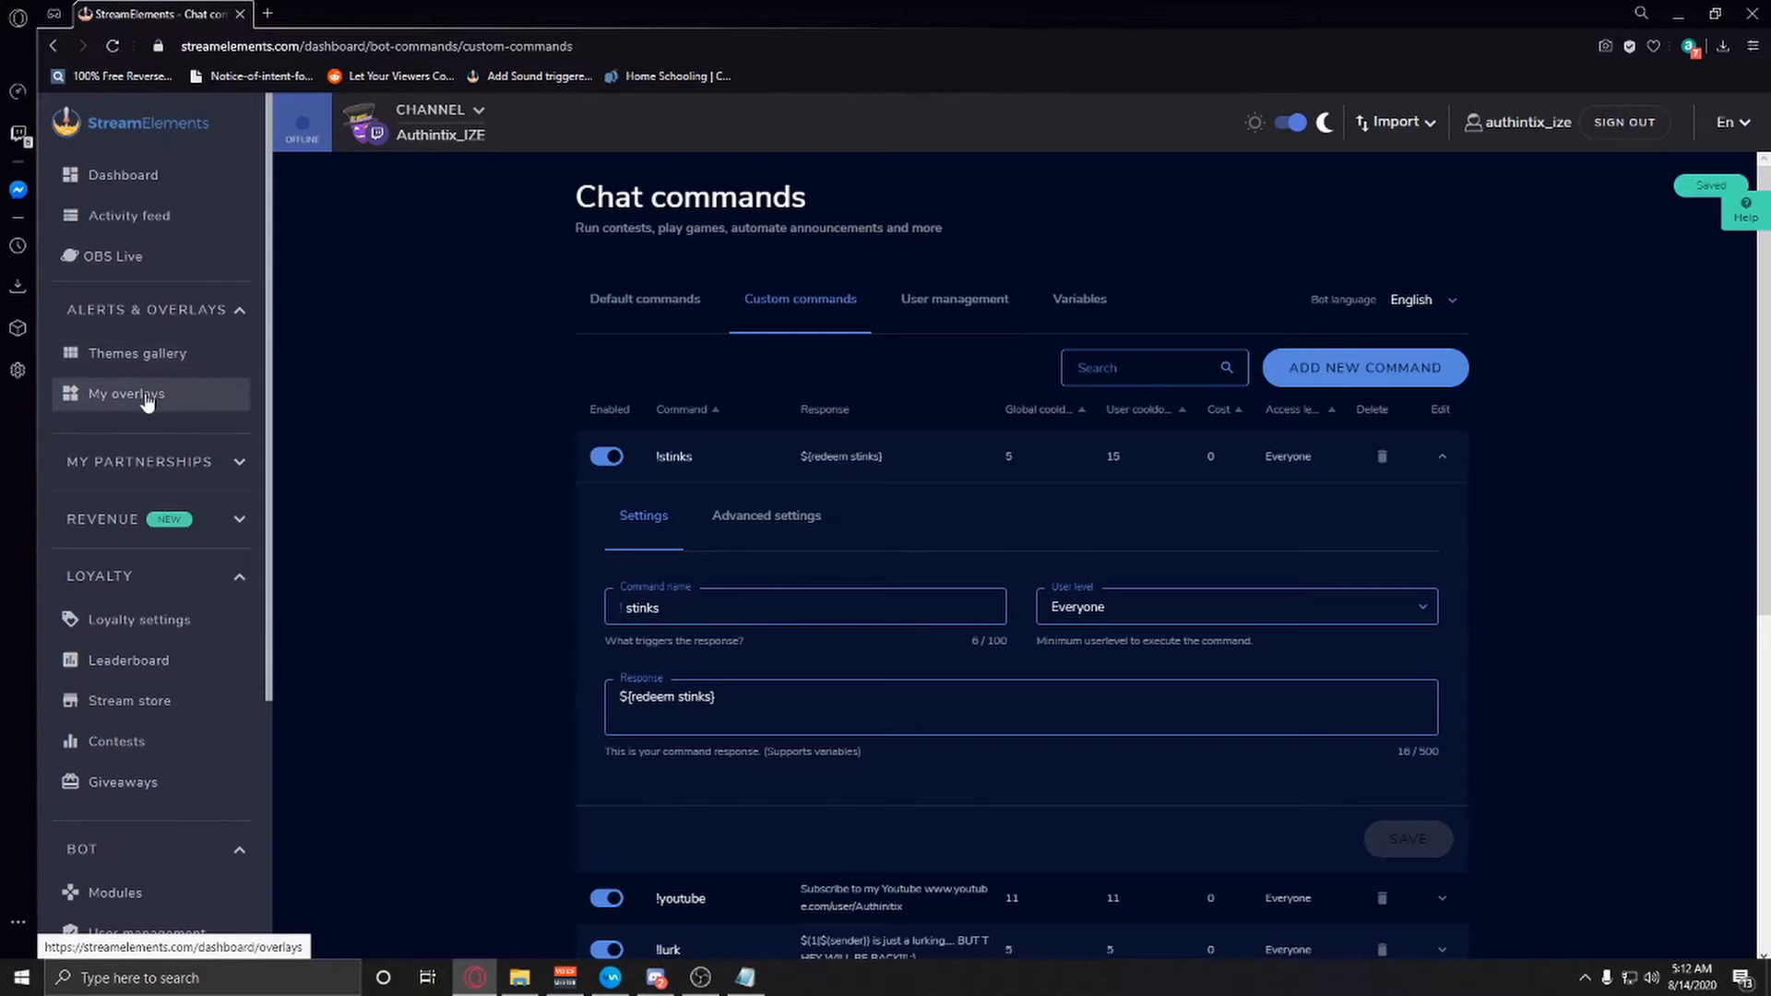
Add a Store redemptions alert to the Imported AlertBox overlay and begin typing in OBS chat.
left_click(125, 392)
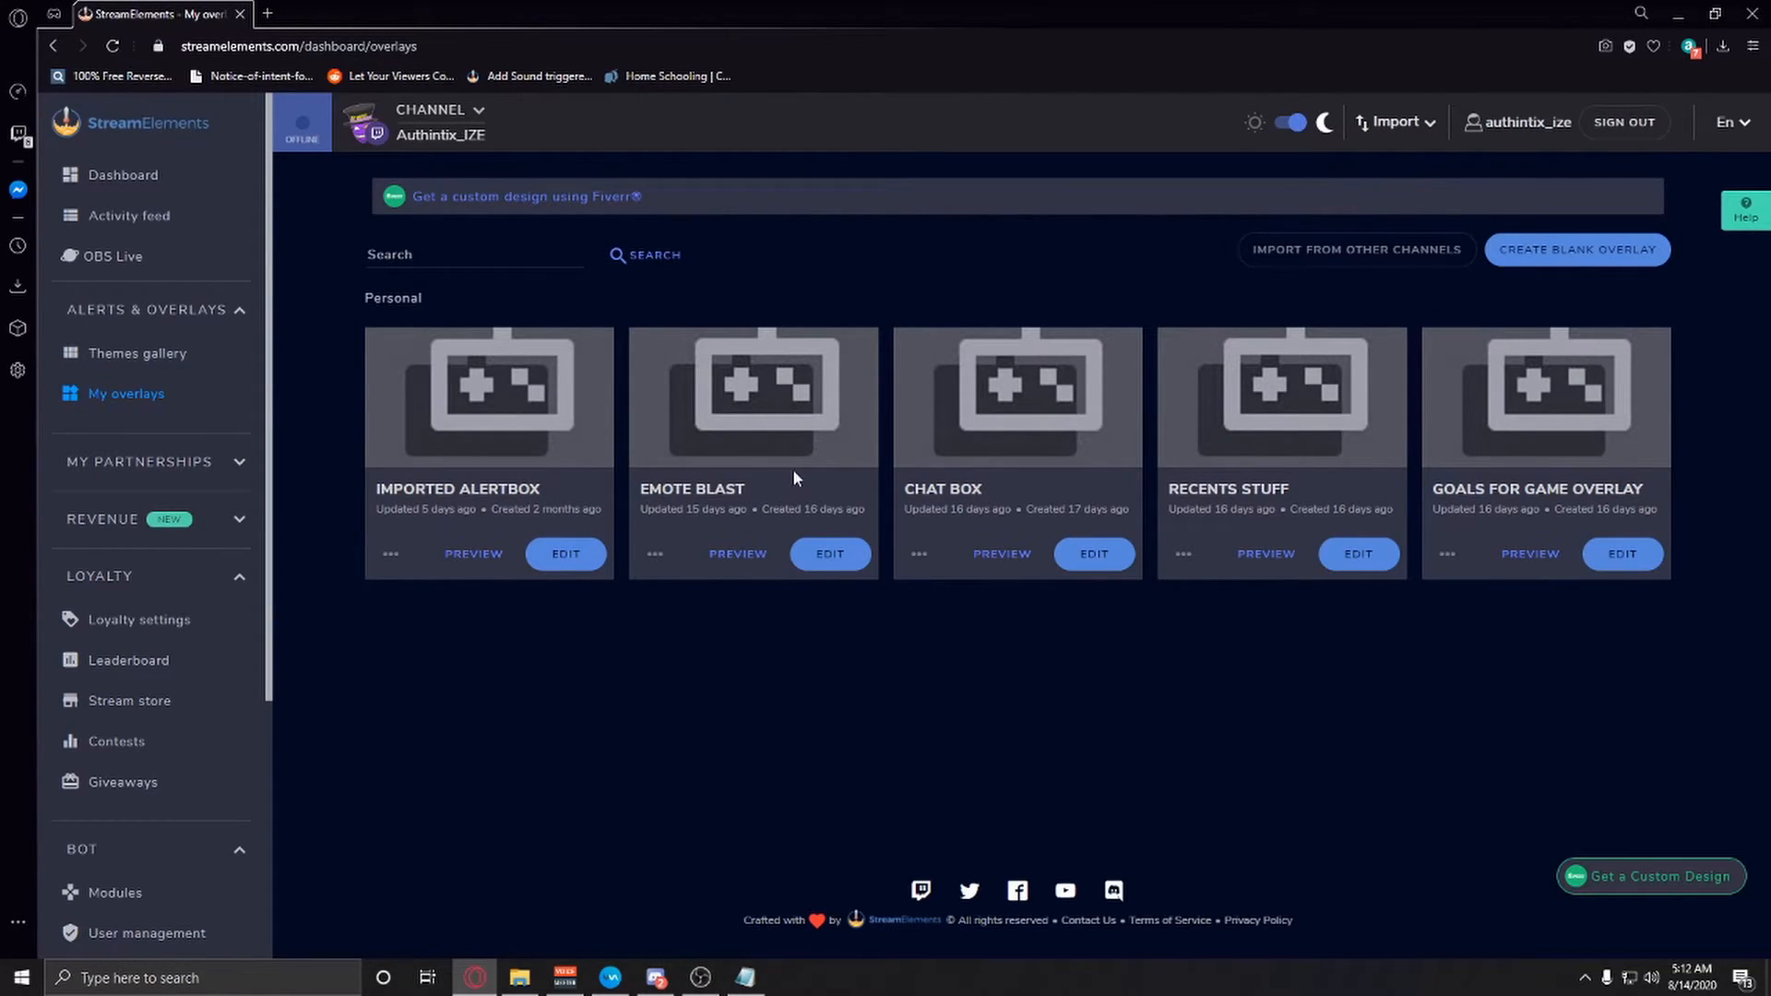
mouse_move(621, 504)
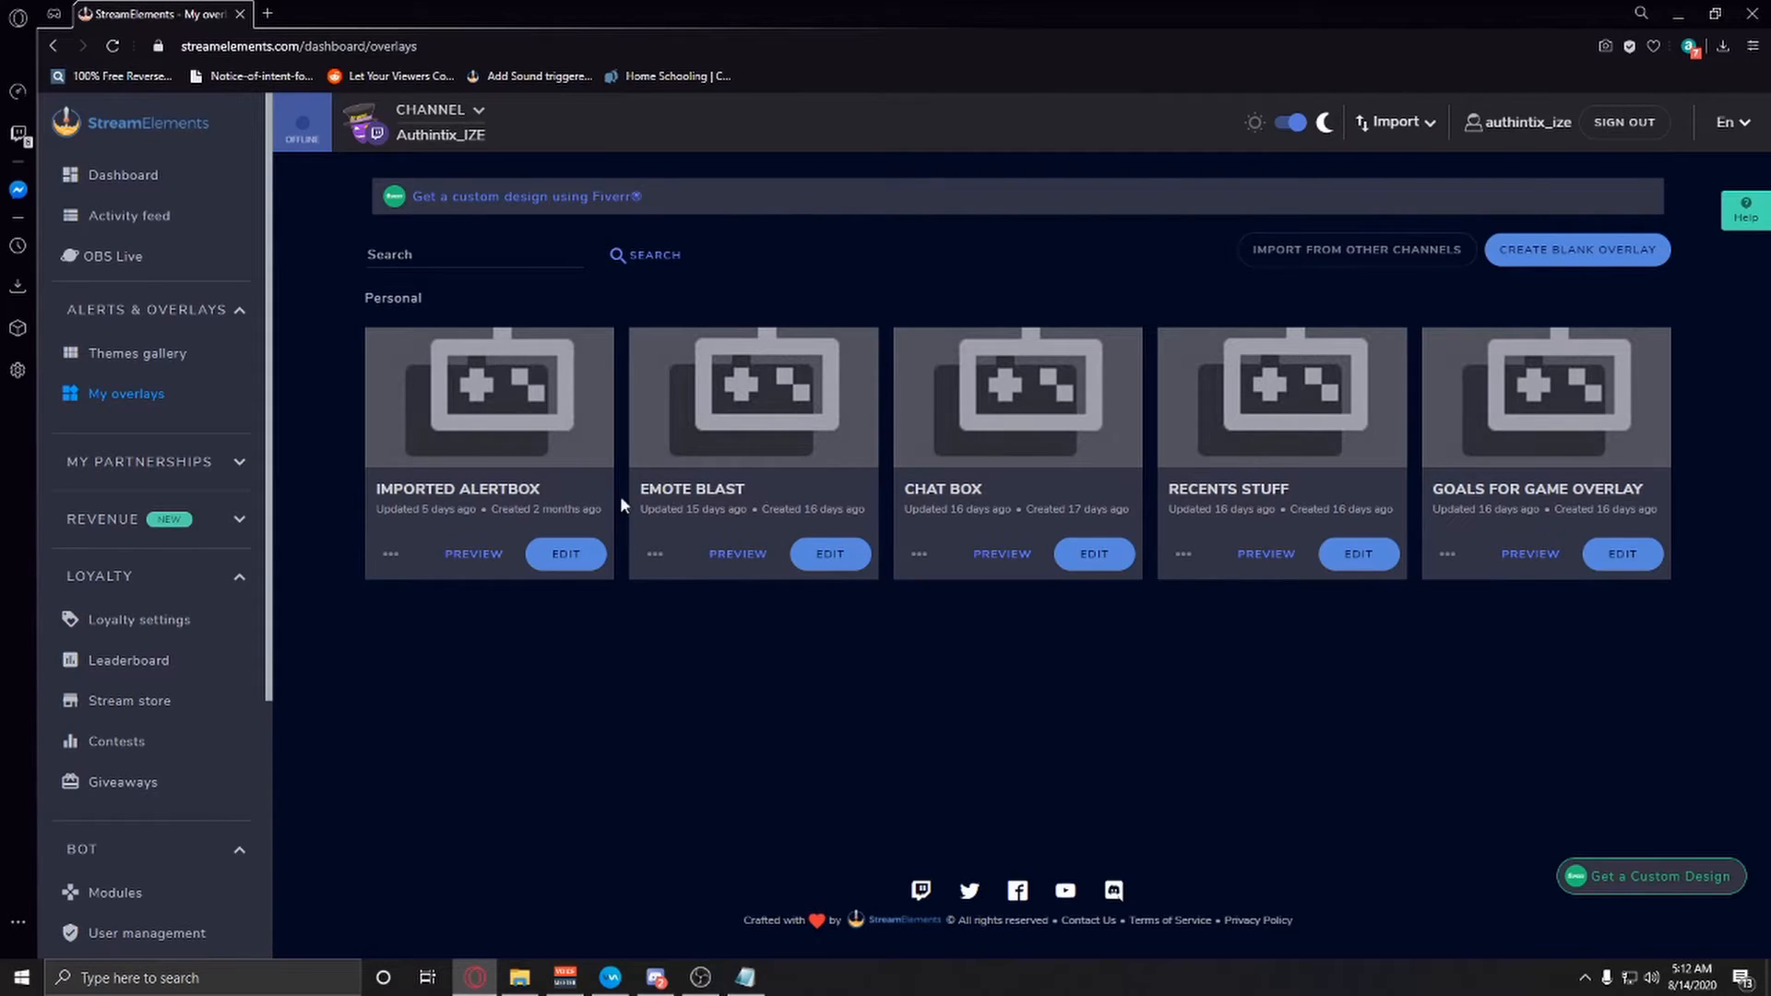
mouse_move(887, 499)
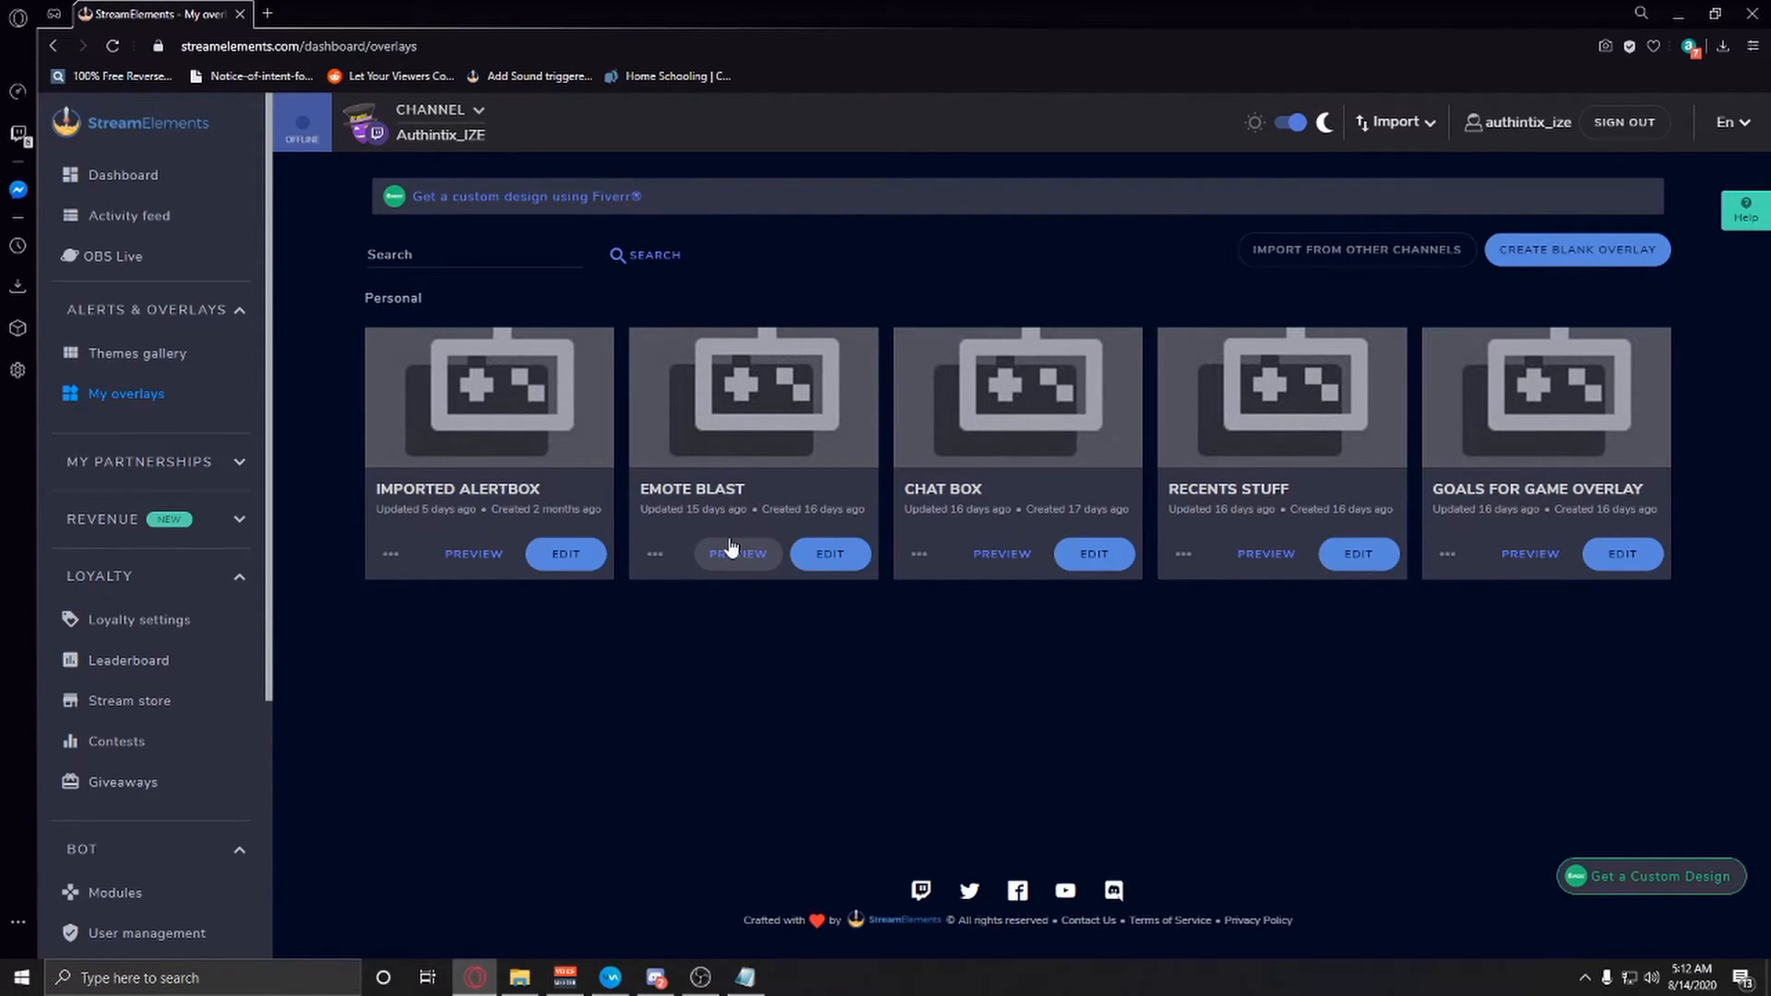
mouse_move(539, 483)
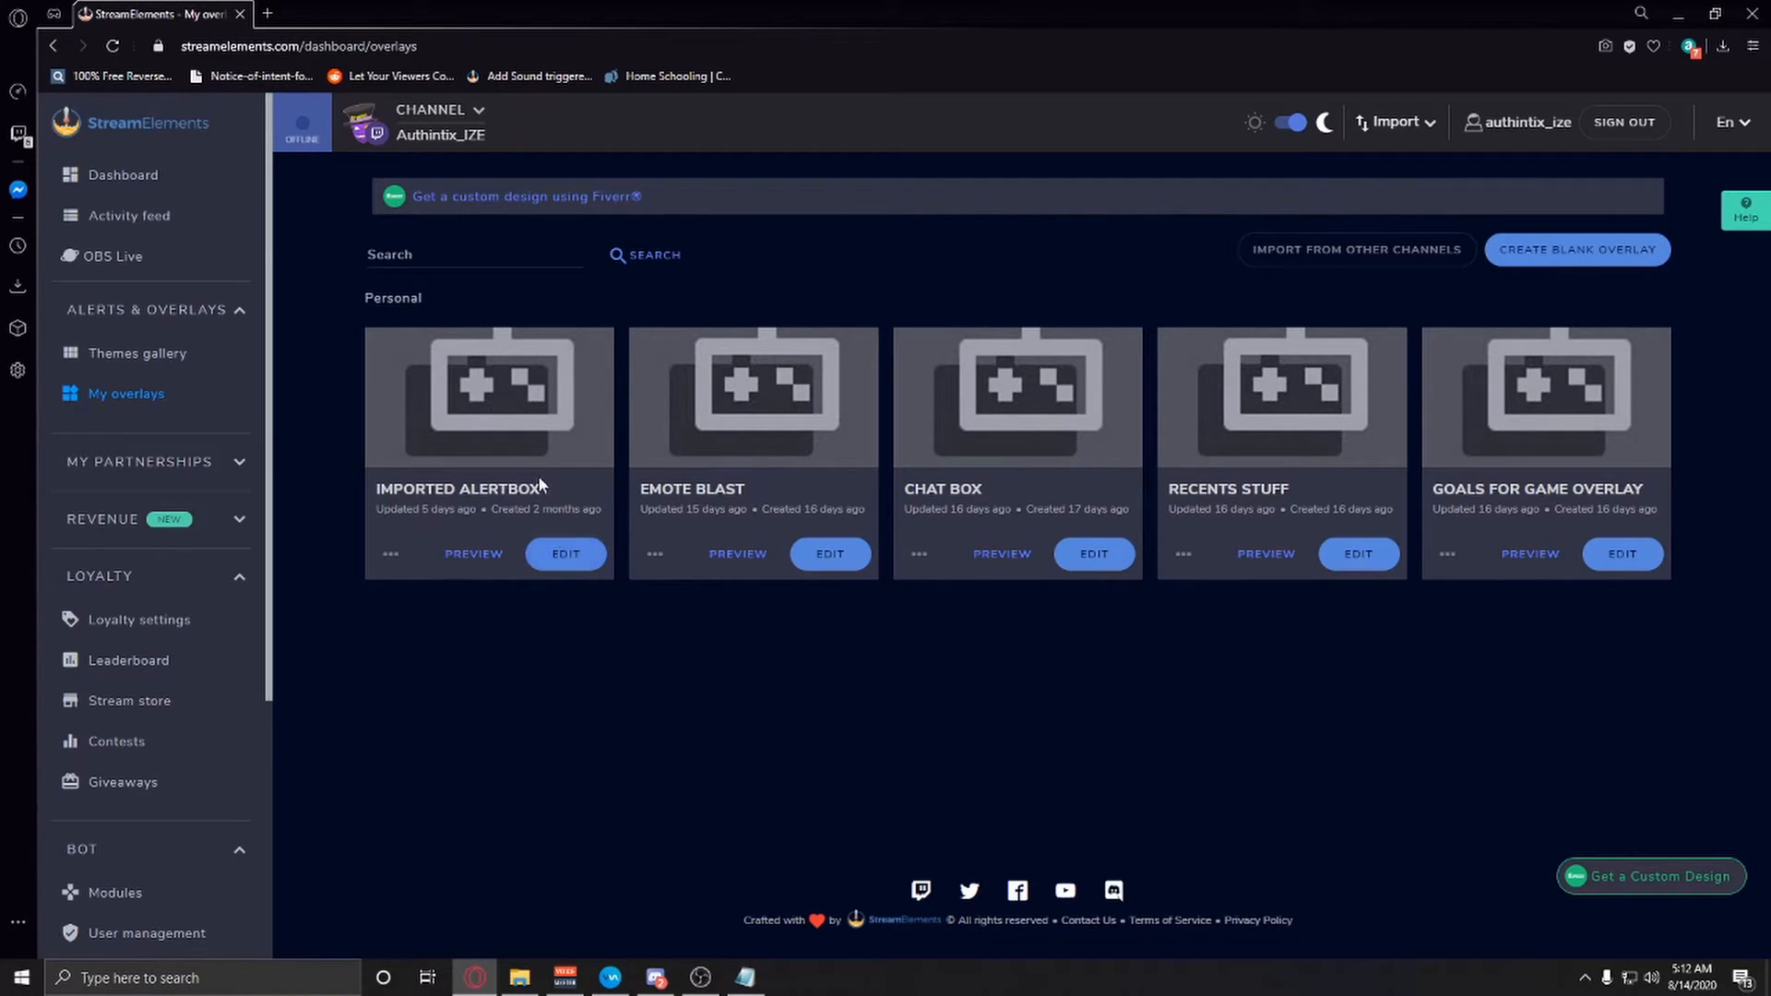
left_click(565, 554)
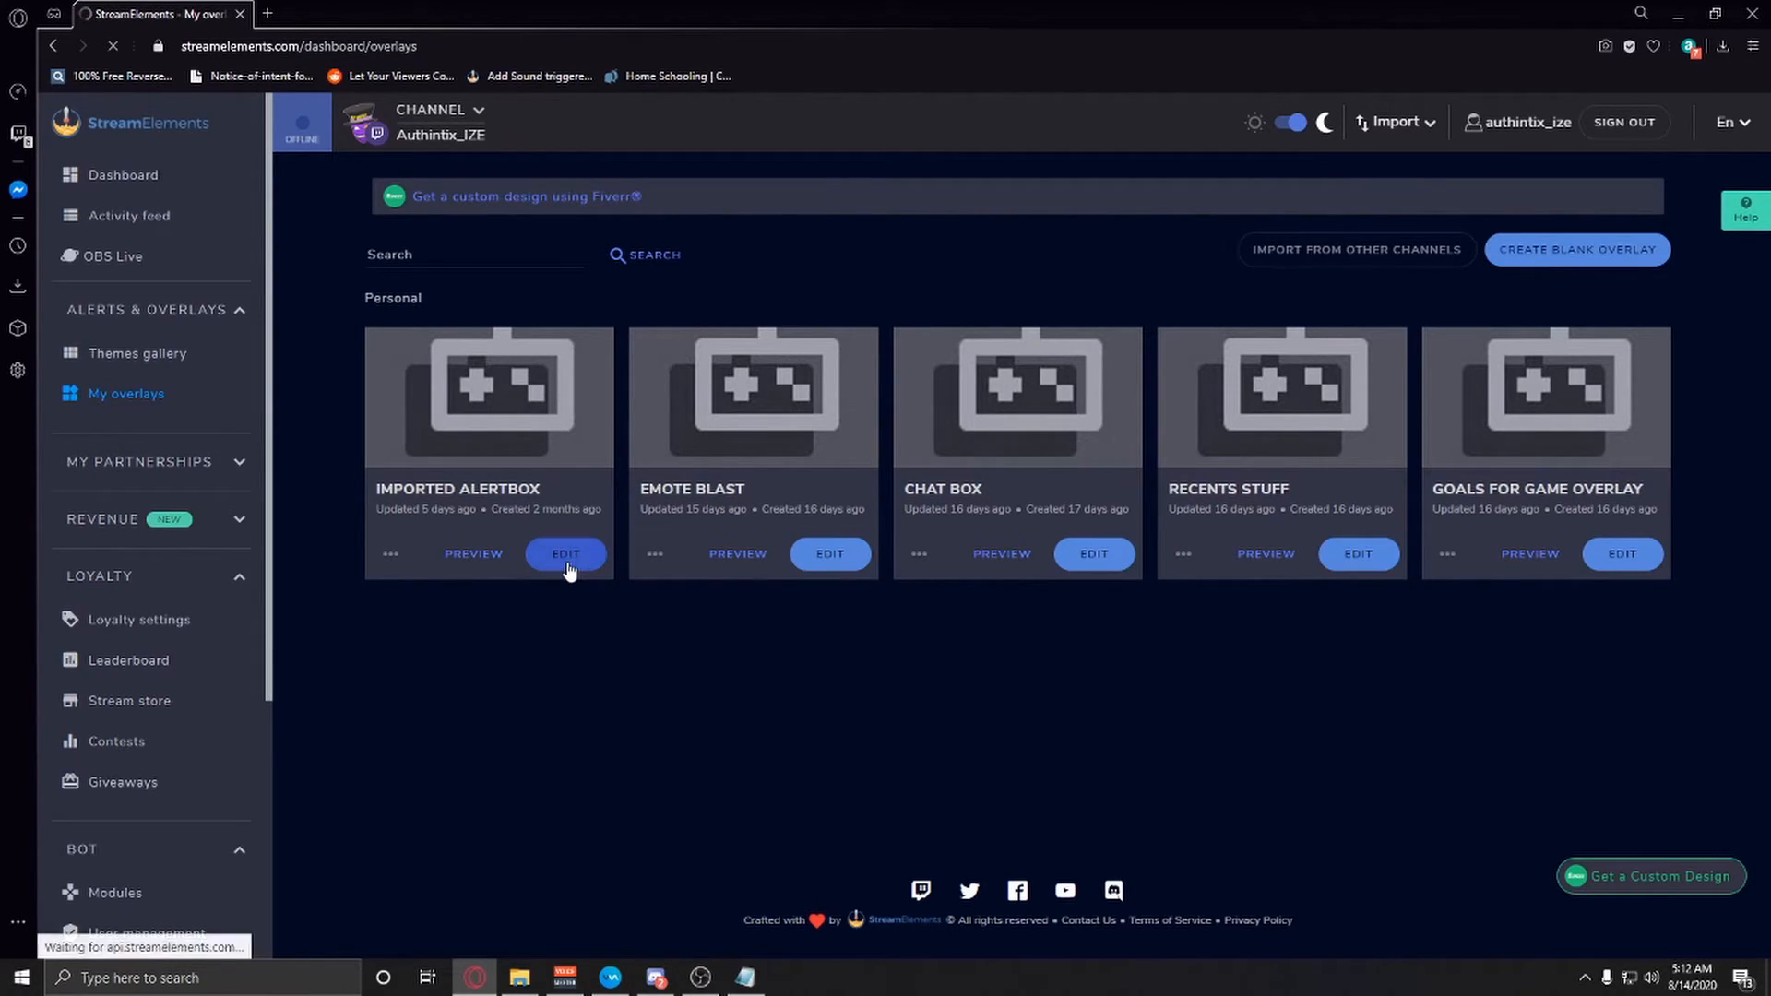
left_click(564, 553)
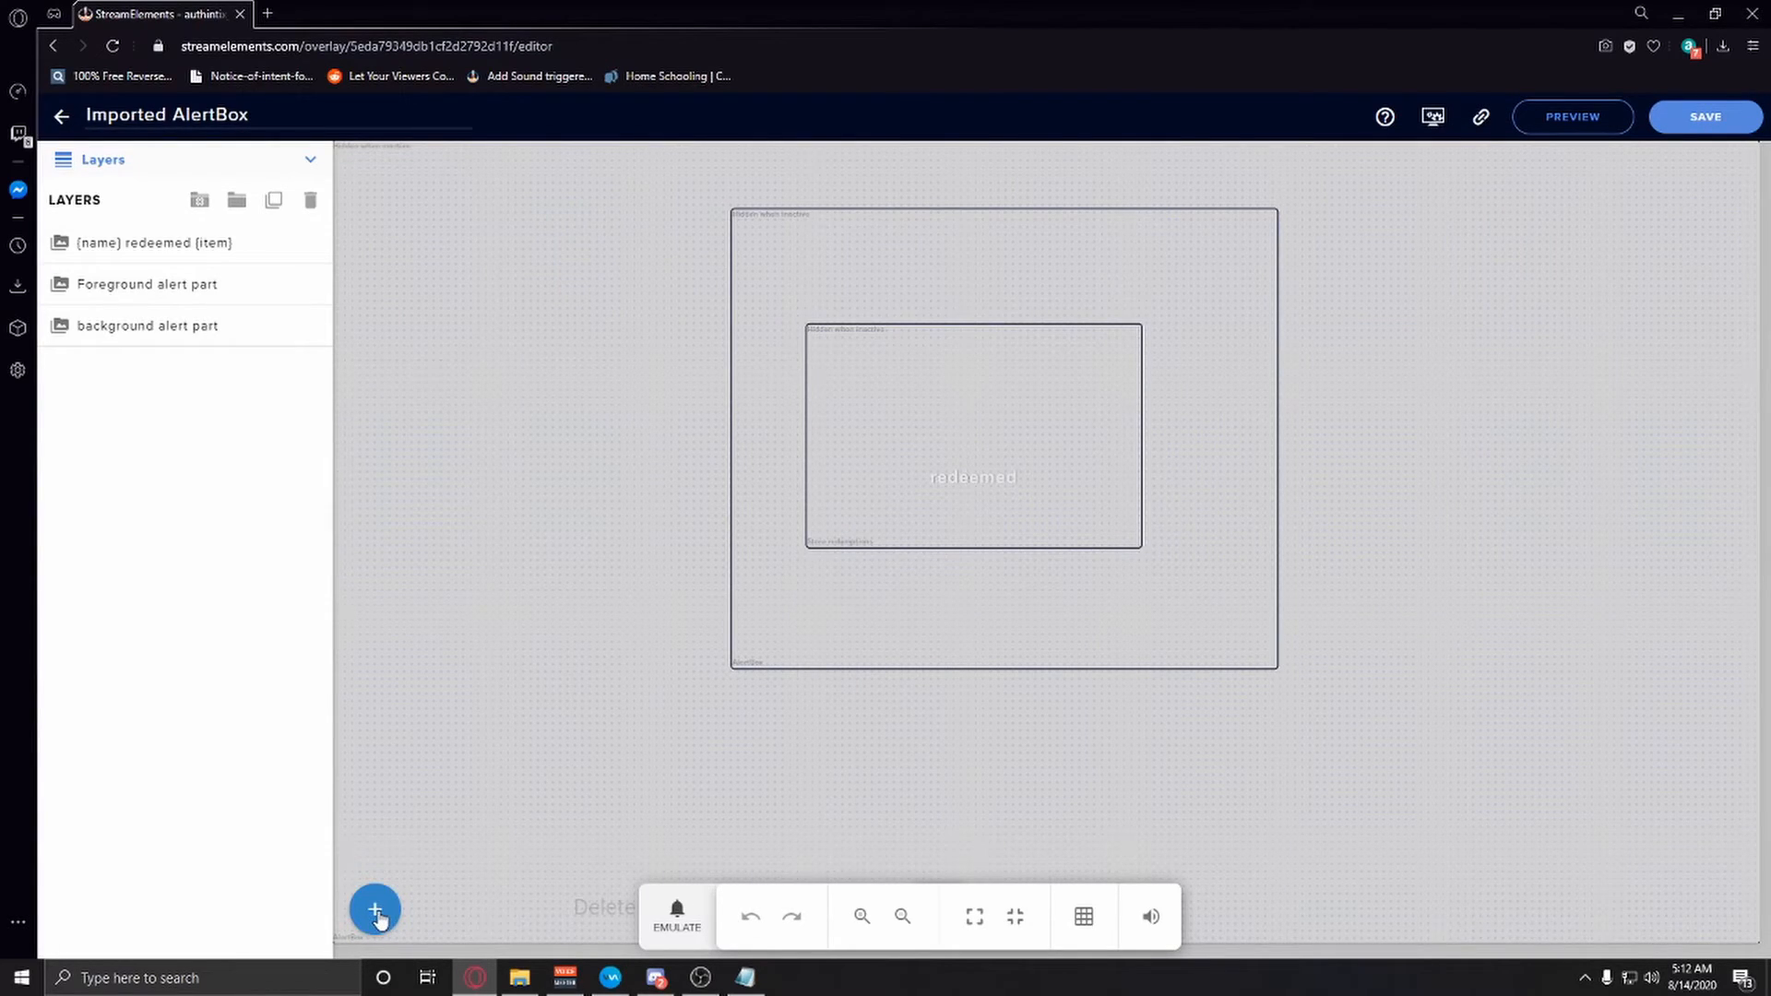
left_click(376, 910)
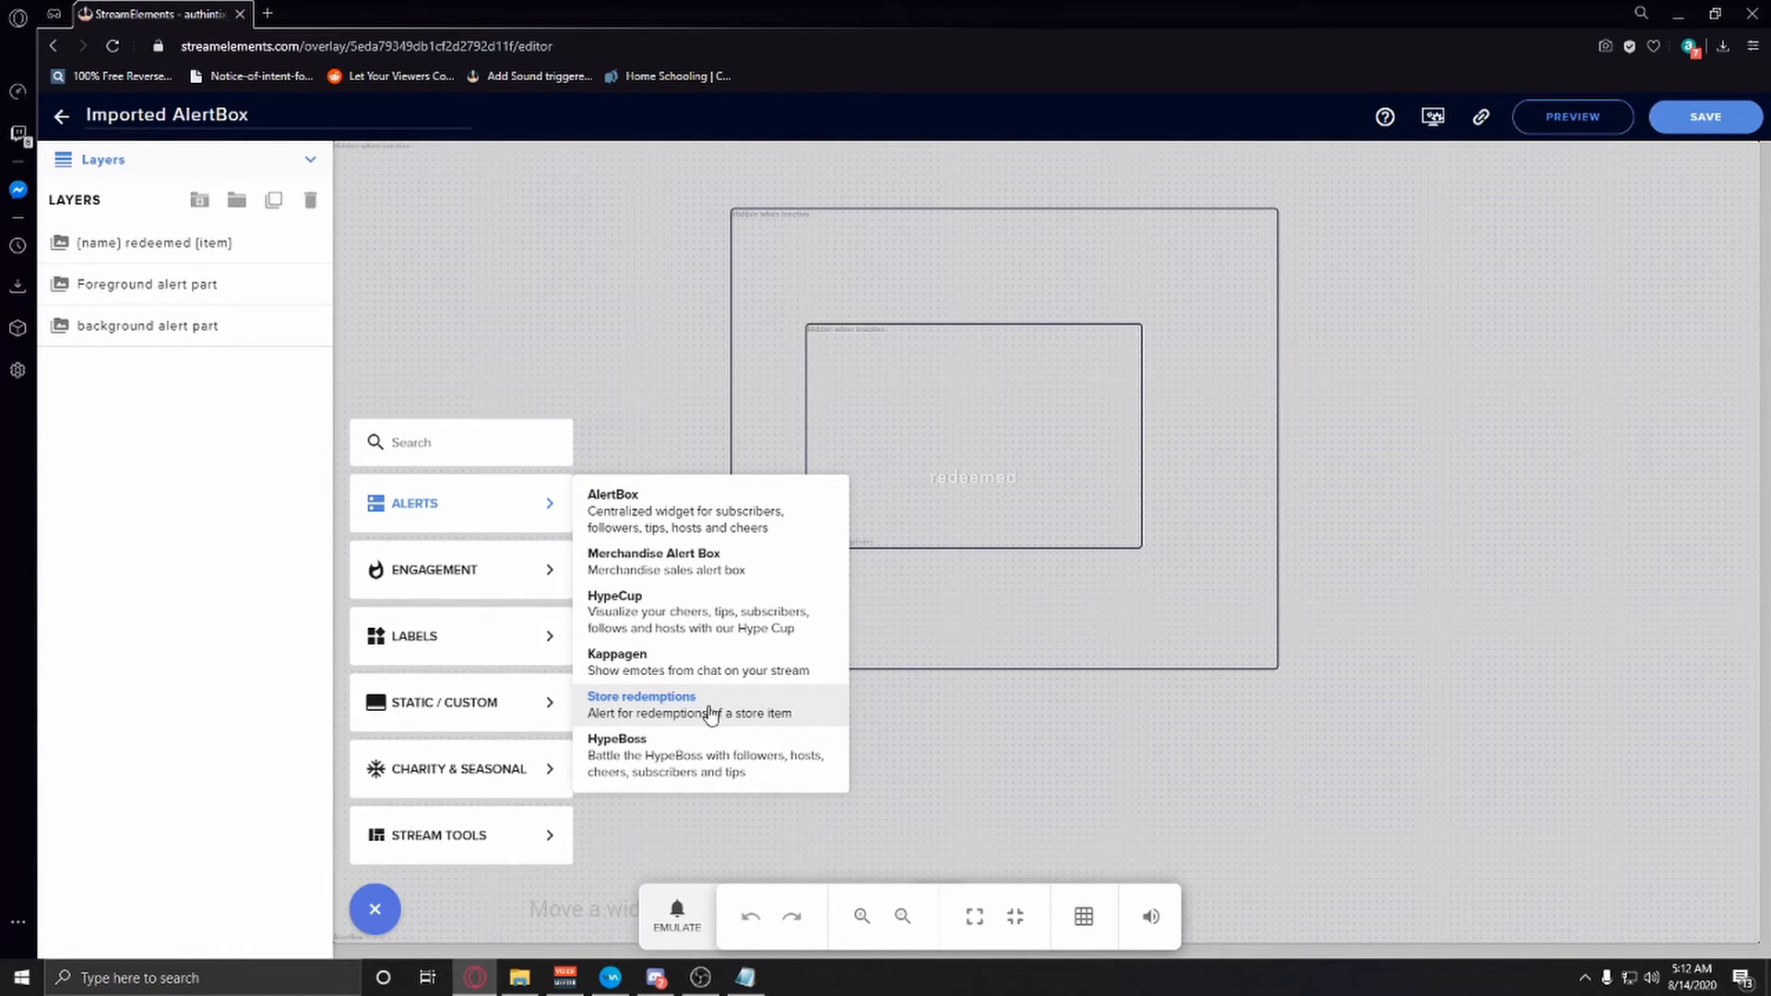
left_click(640, 695)
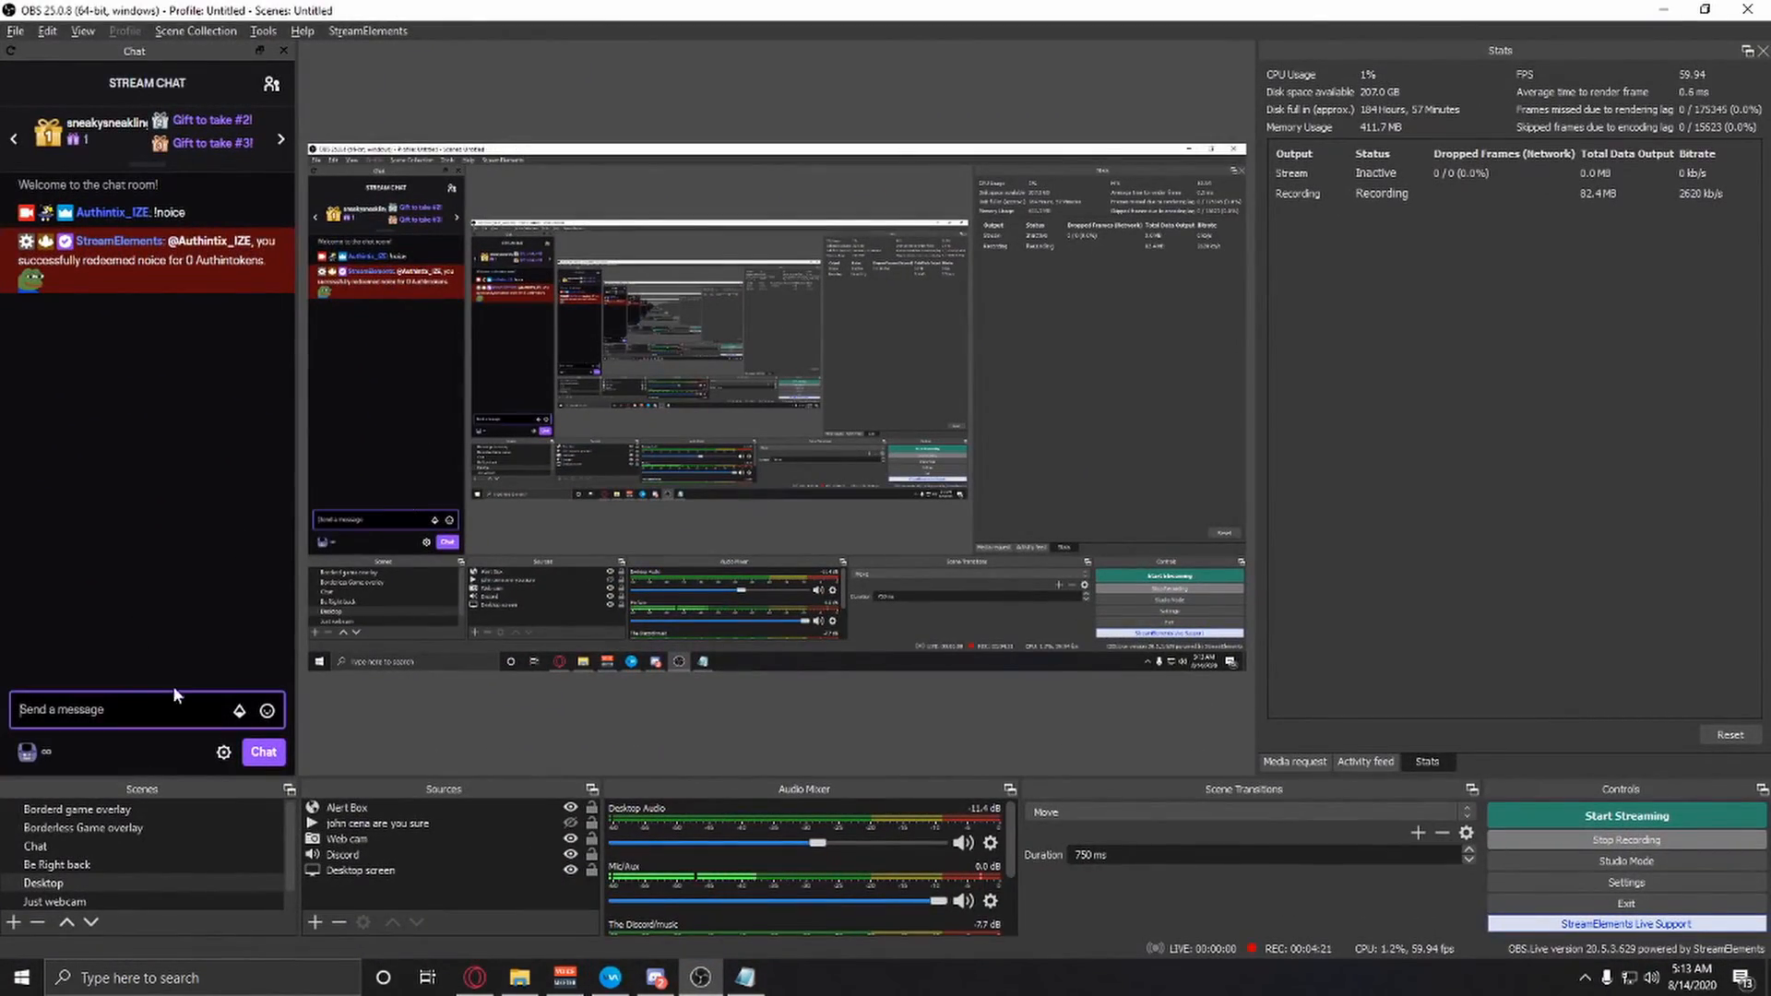
type("ls")
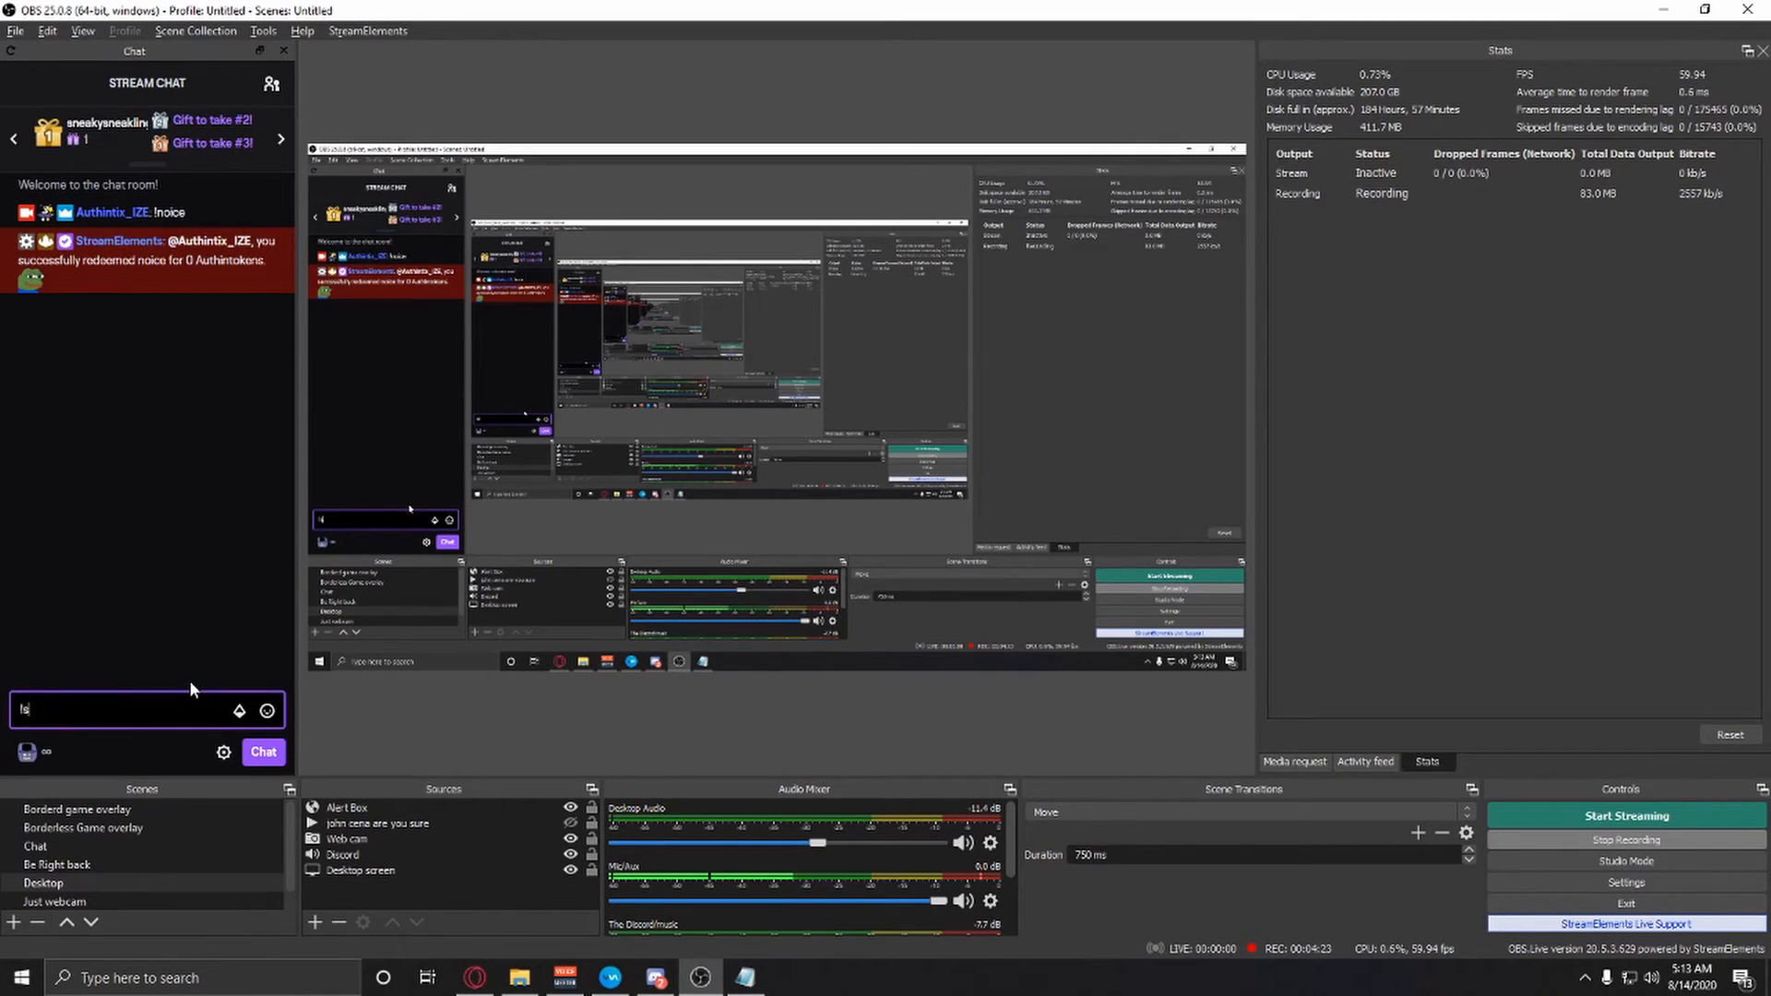